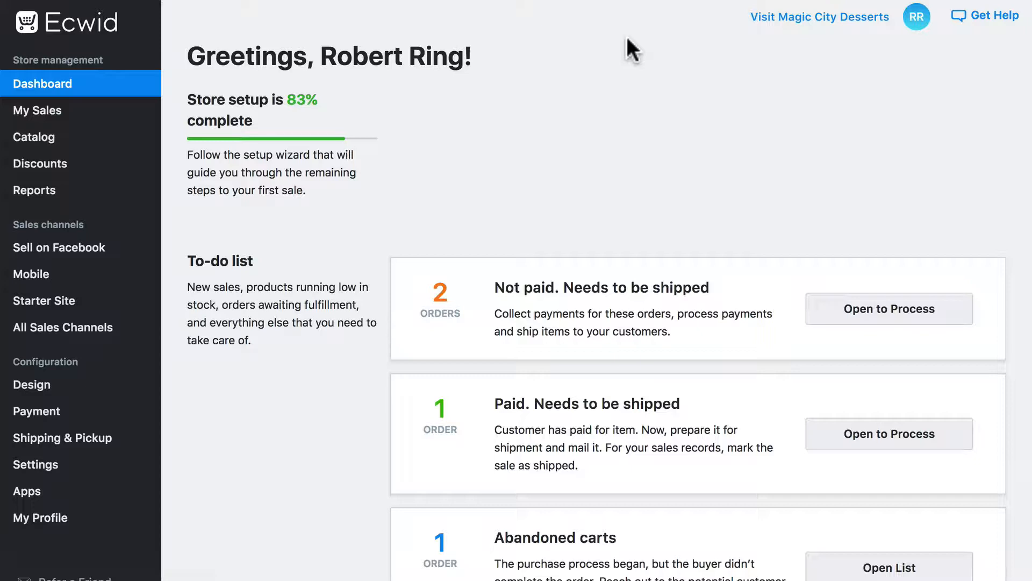
mouse_move(388, 357)
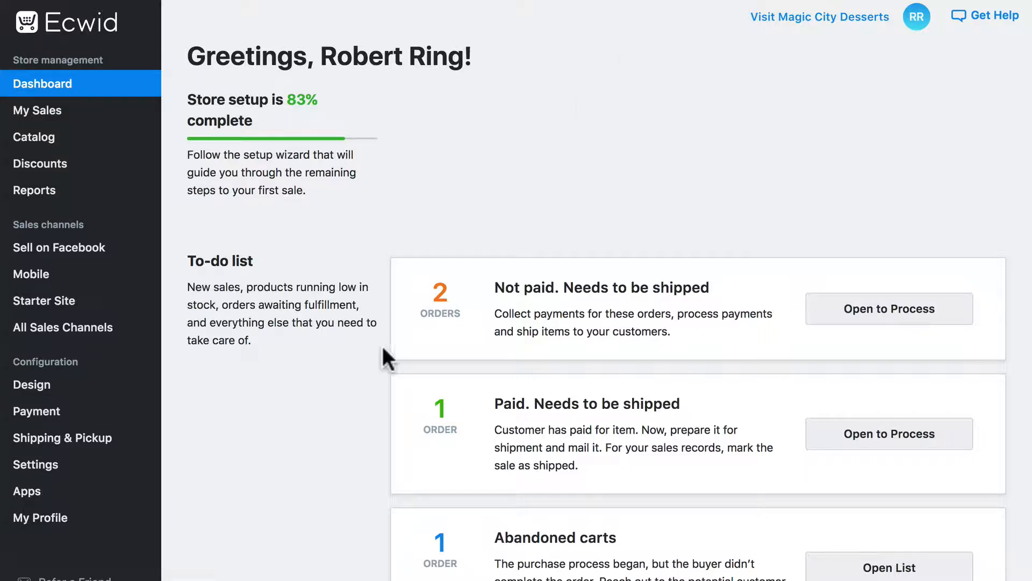
Open the Mail section under Settings from the Dashboard sidebar.
click(36, 464)
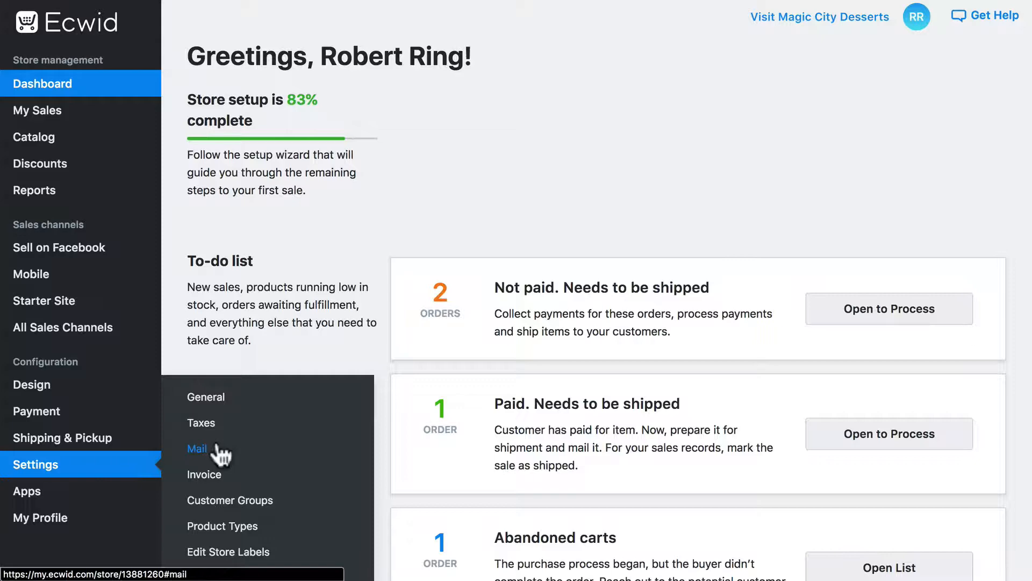
click(197, 448)
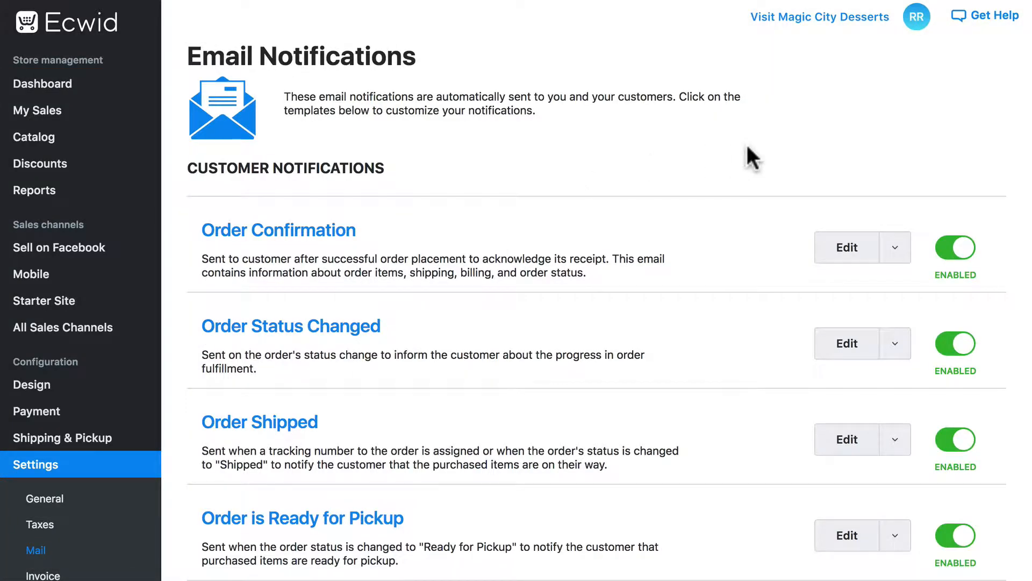
scroll(down, 3)
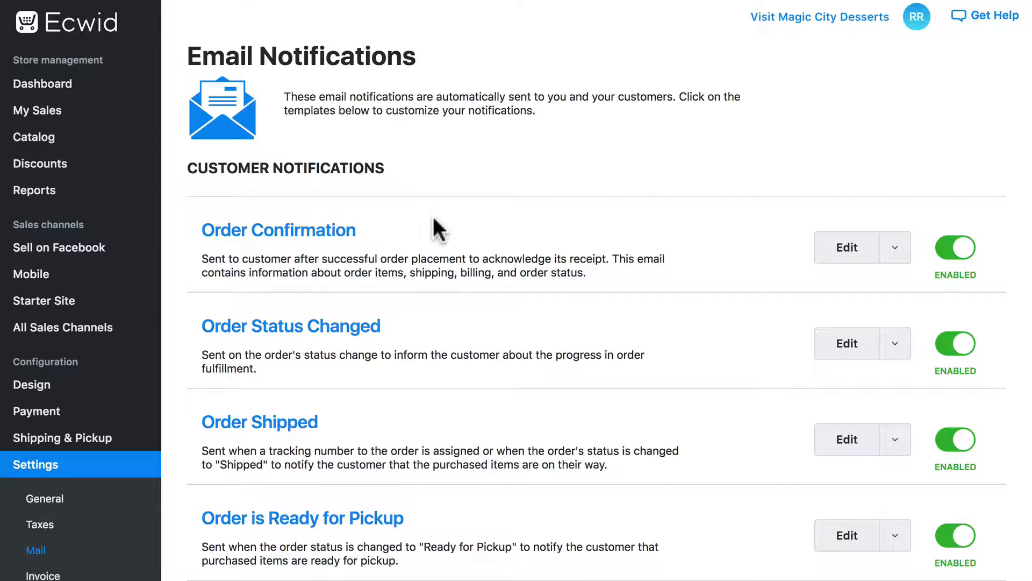
mouse_move(437, 339)
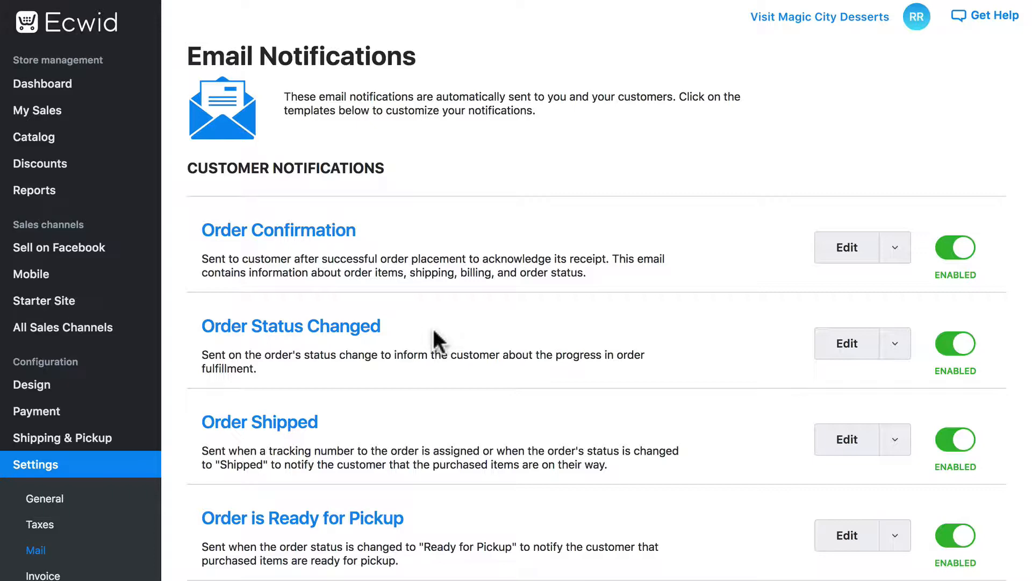
scroll(down, 3)
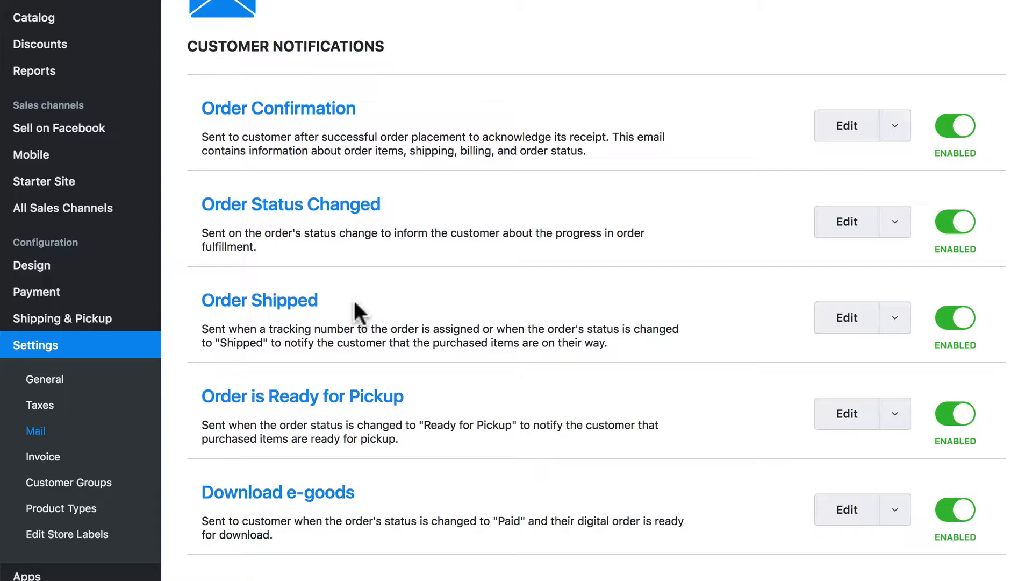
scroll(down, 3)
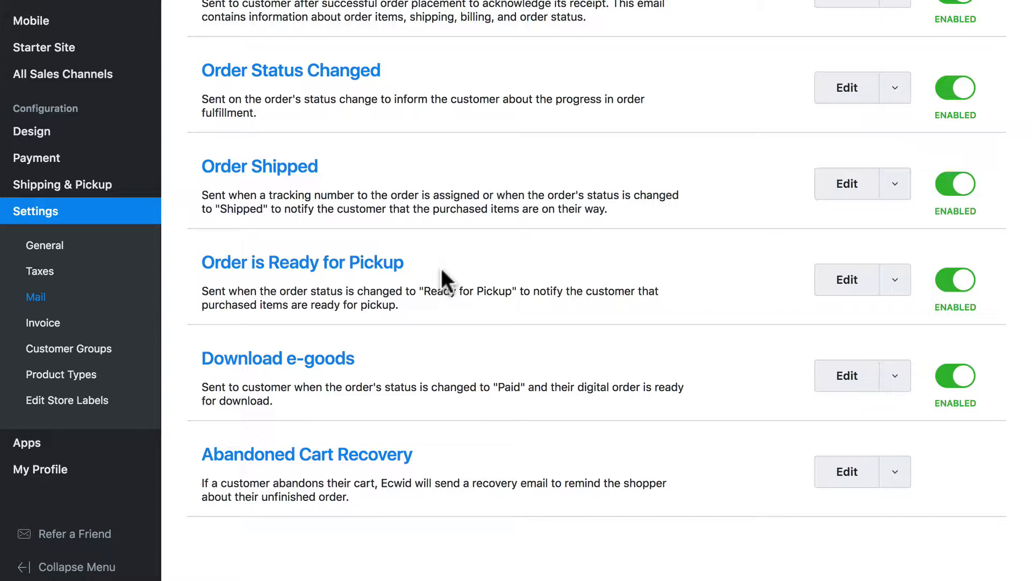
scroll(down, 3)
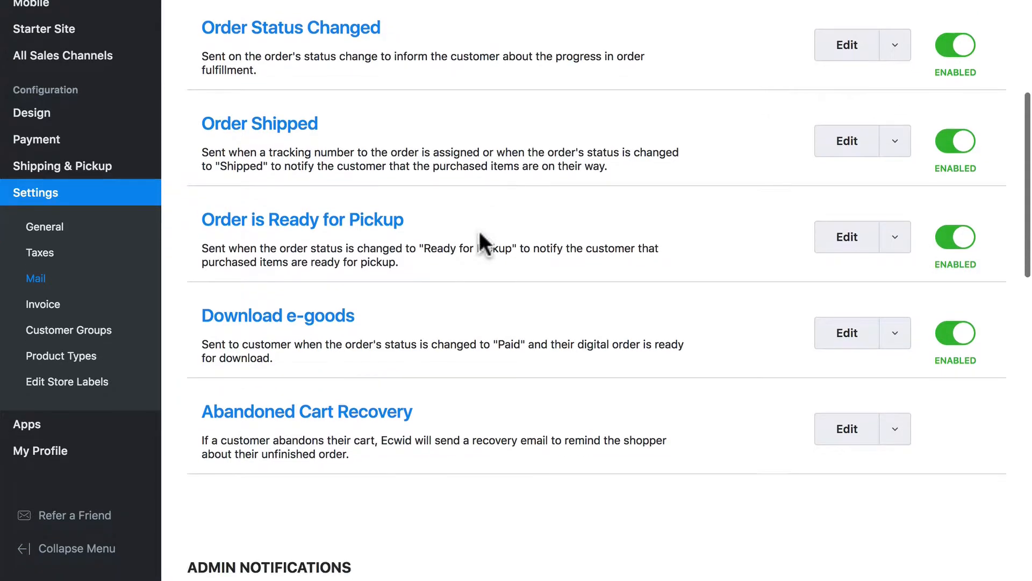
scroll(down, 3)
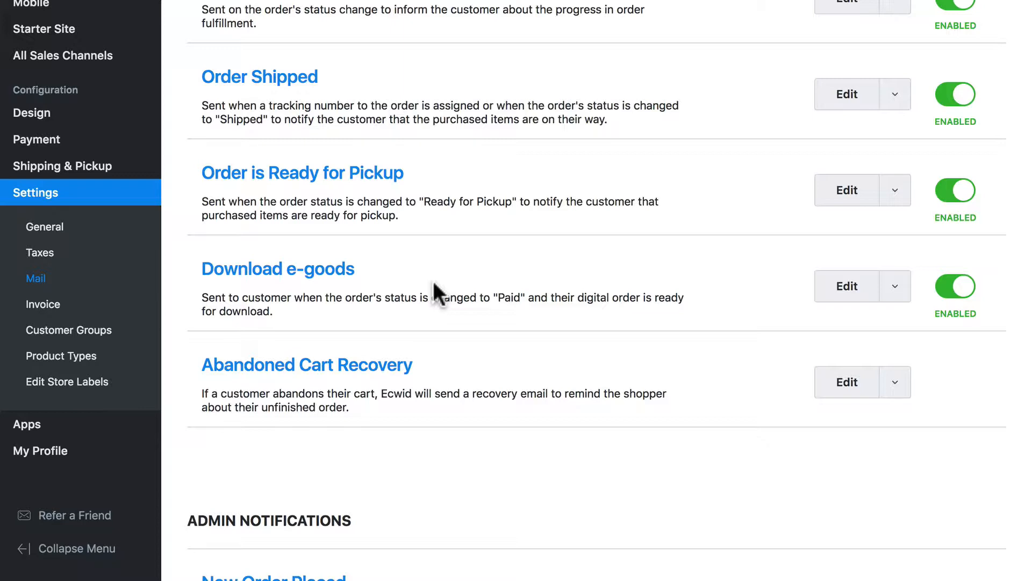
mouse_move(420, 273)
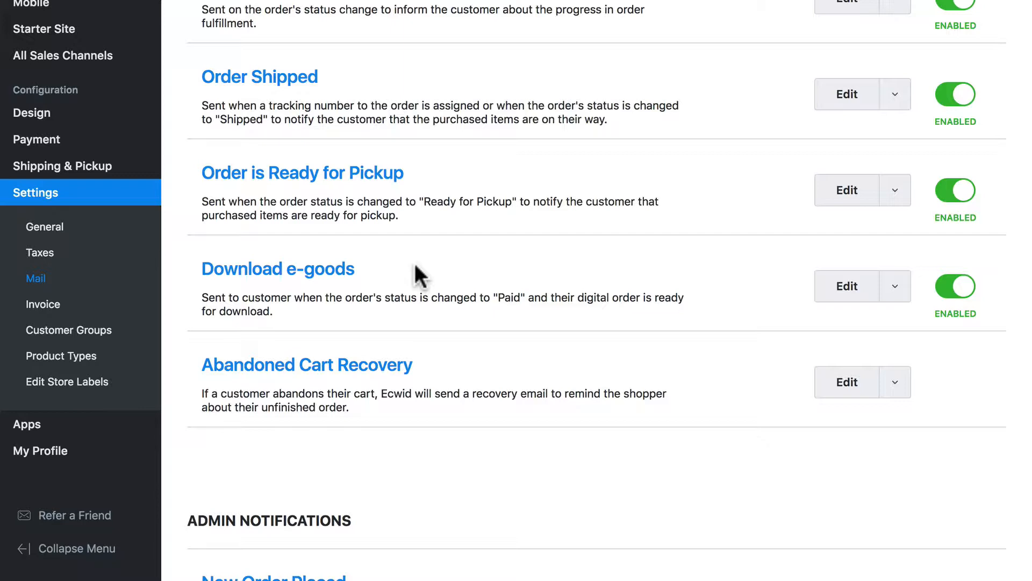
scroll(down, 3)
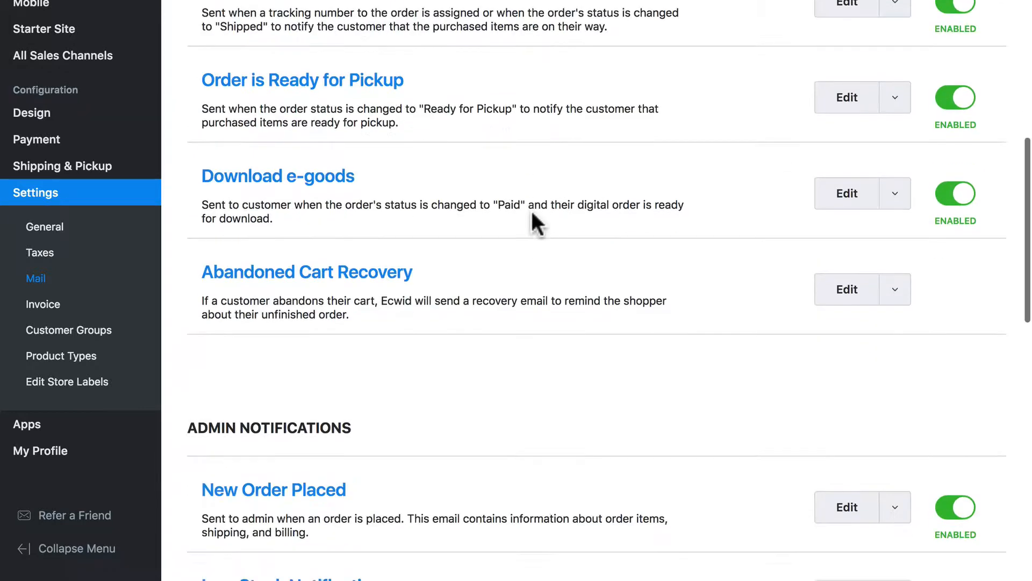
scroll(down, 3)
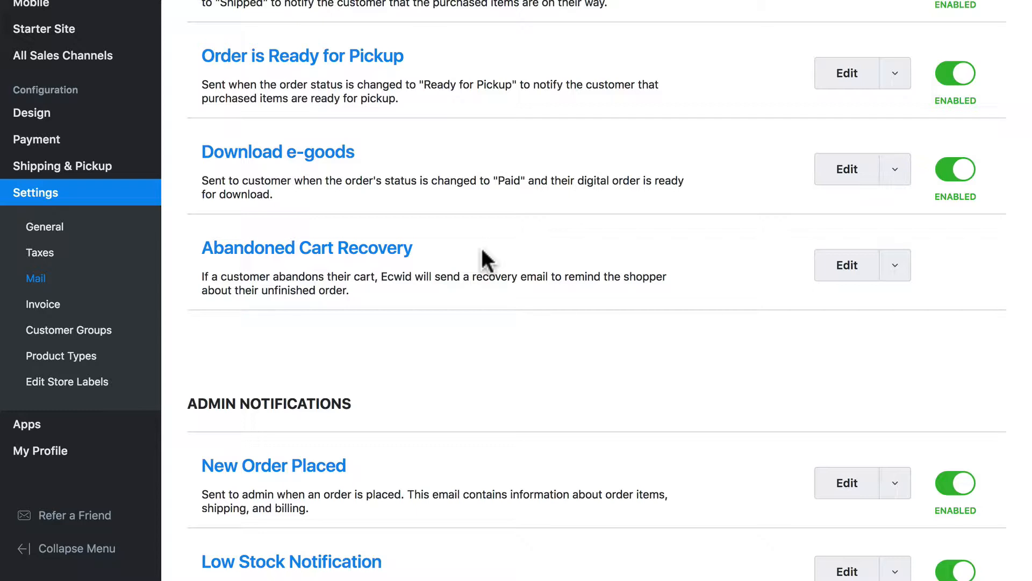
mouse_move(501, 250)
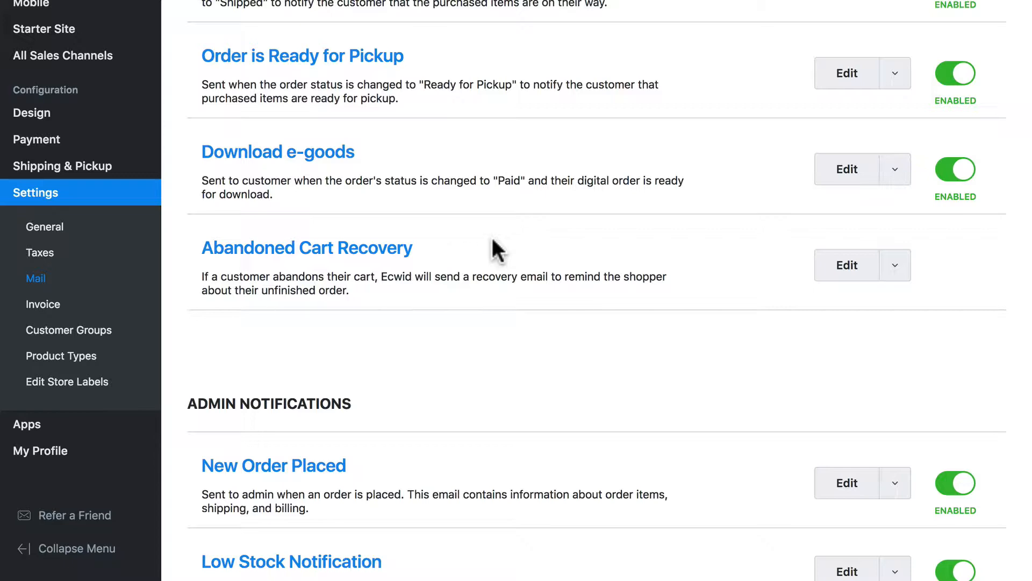
scroll(up, 3)
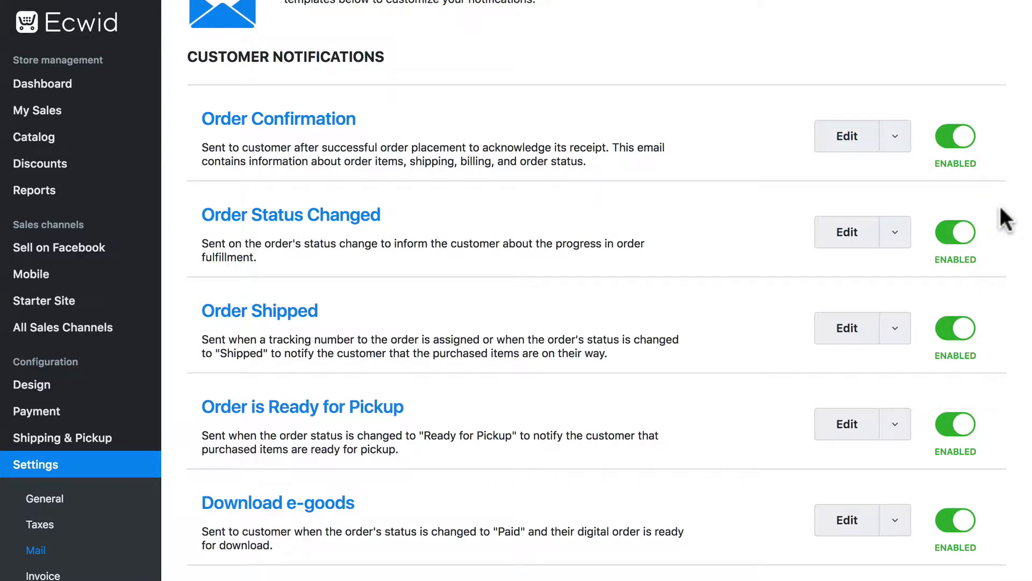
mouse_move(962, 260)
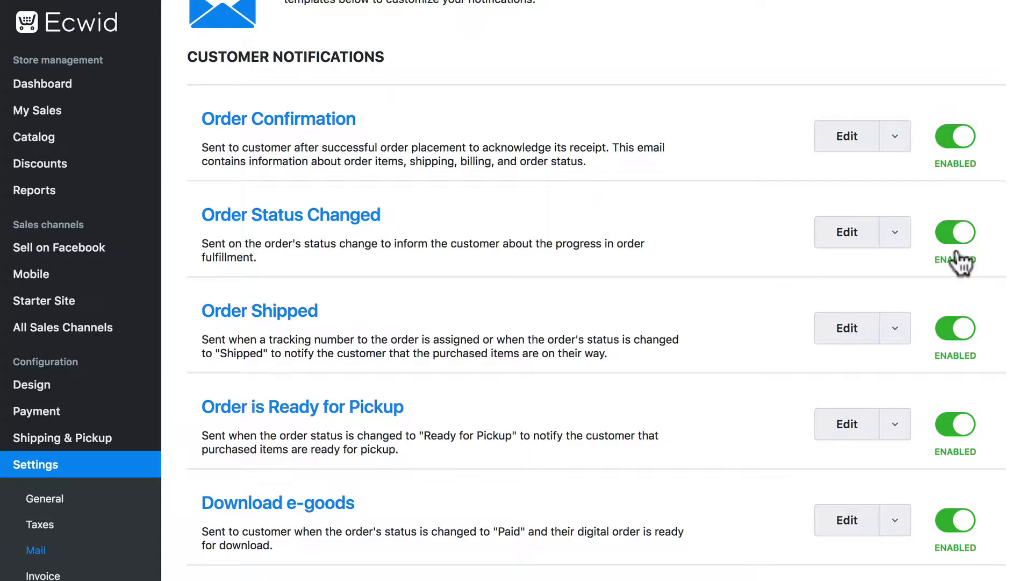
Disable the Order Status Changed customer email and expand Order Confirmation's extra options.
scroll(down, 3)
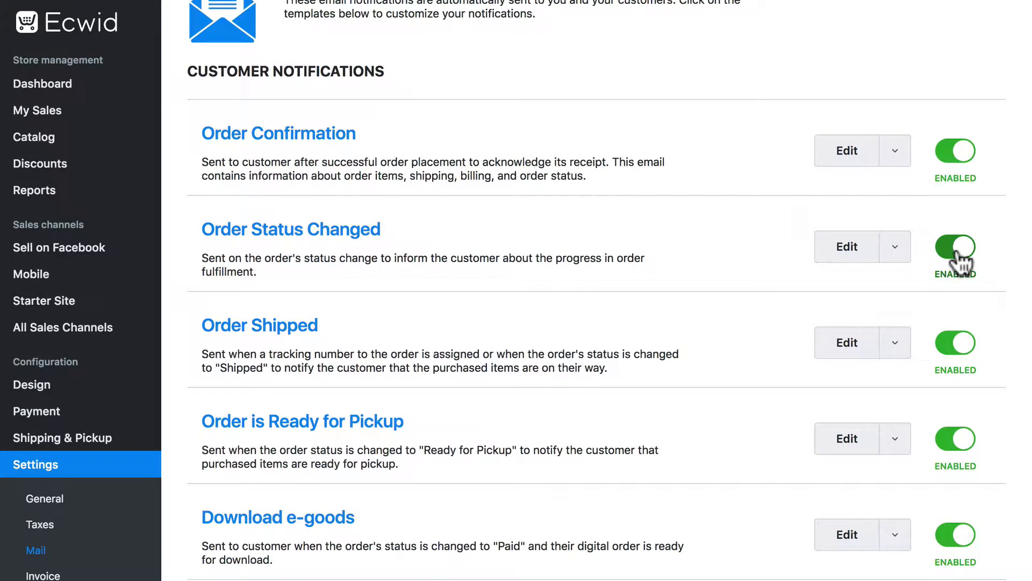
mouse_move(678, 261)
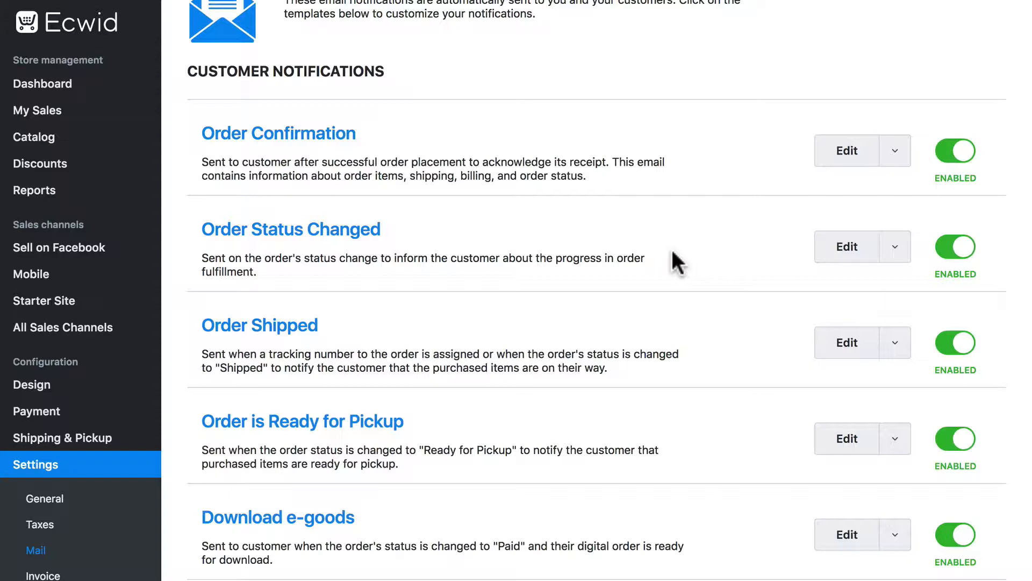
mouse_move(454, 246)
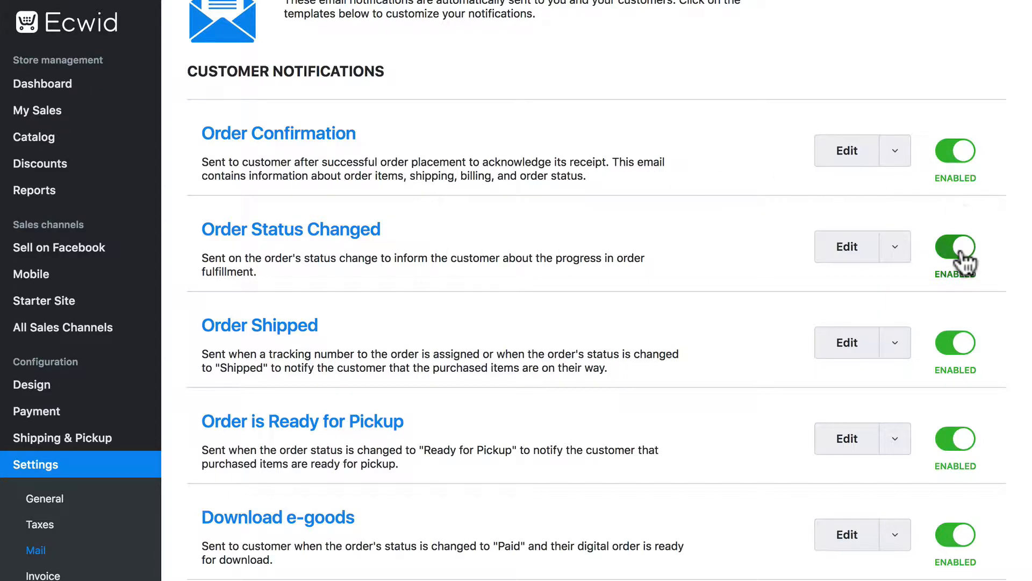
click(956, 247)
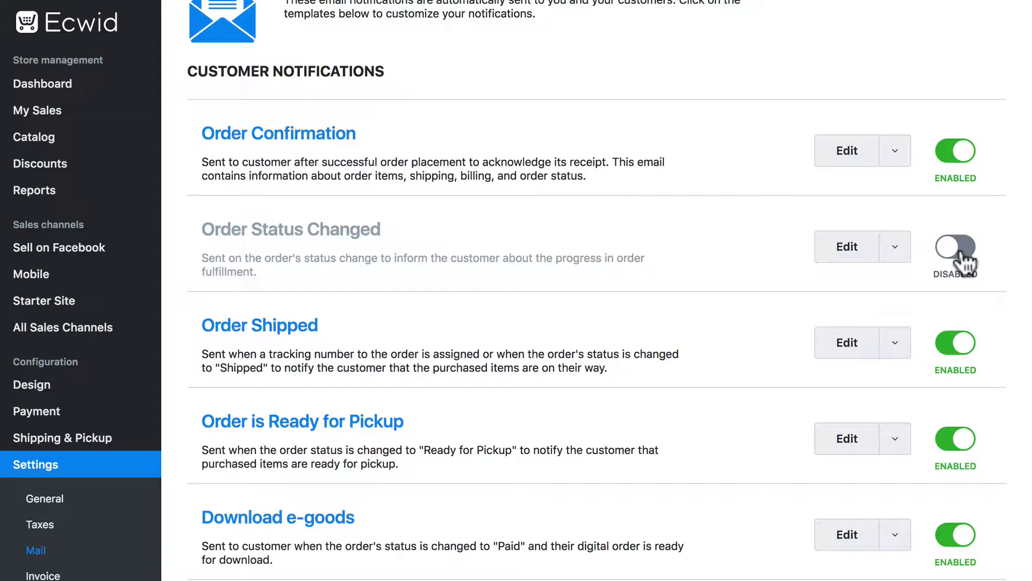
click(894, 150)
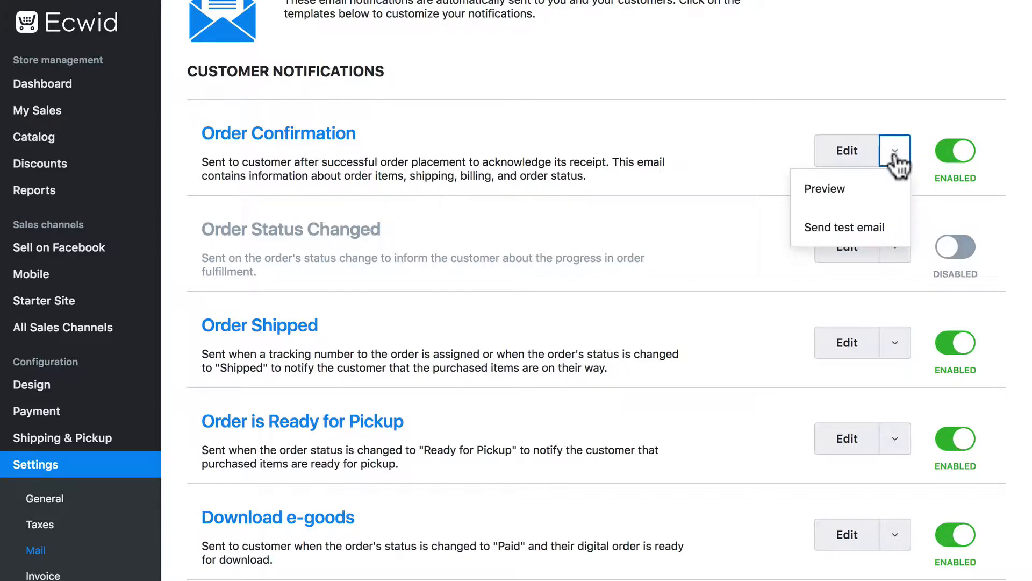
mouse_move(825, 189)
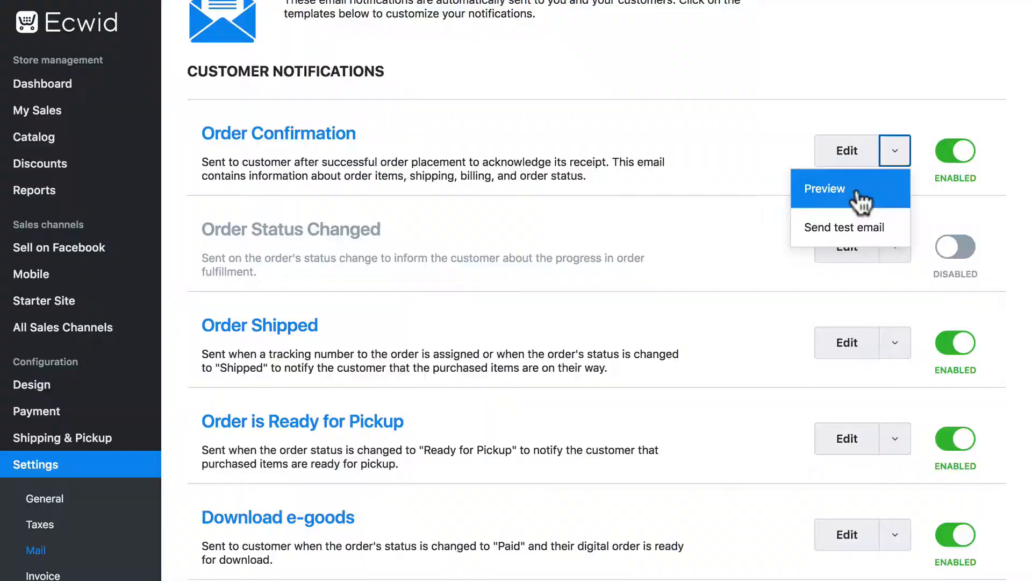
click(824, 189)
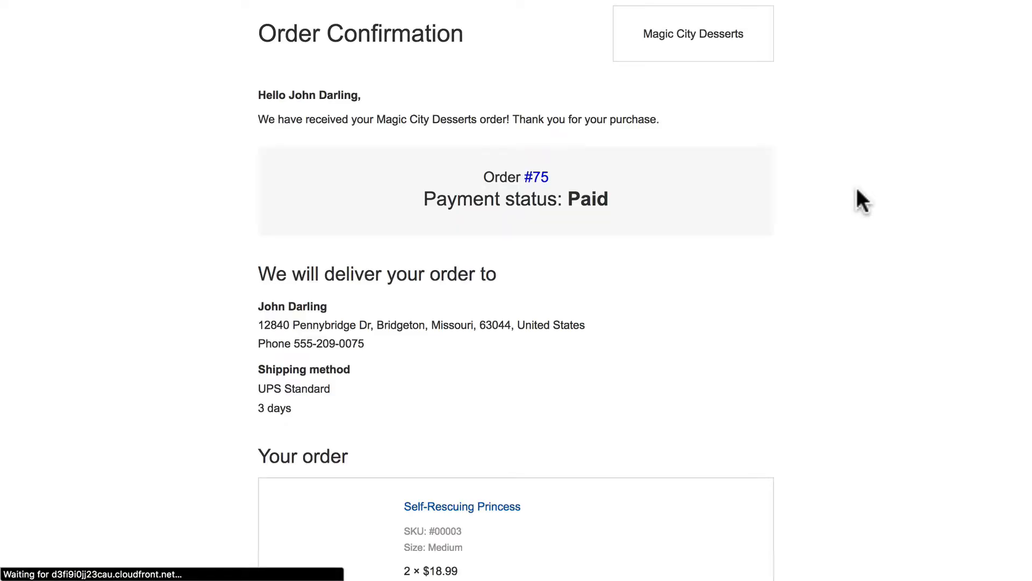
scroll(down, 3)
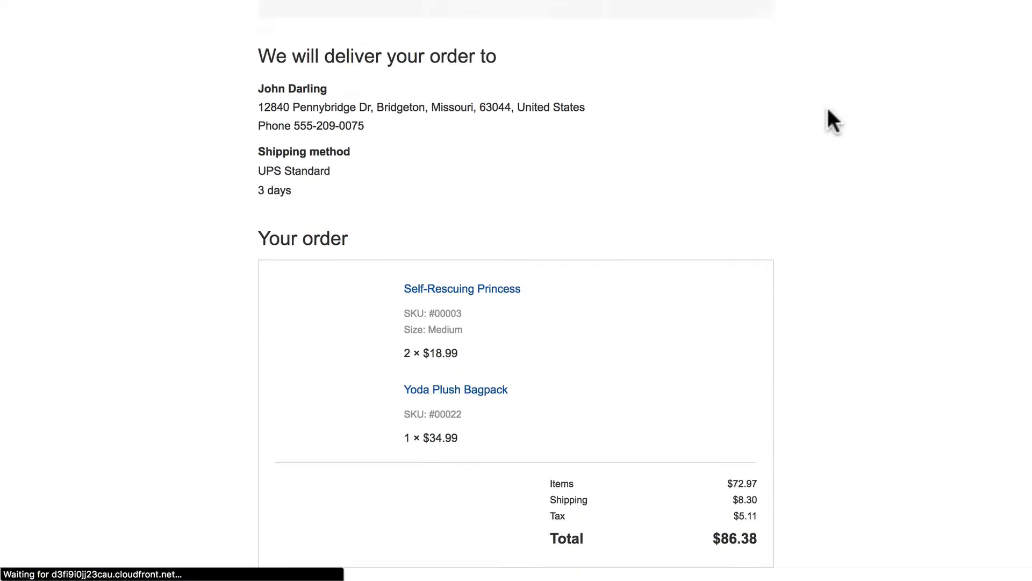
scroll(down, 3)
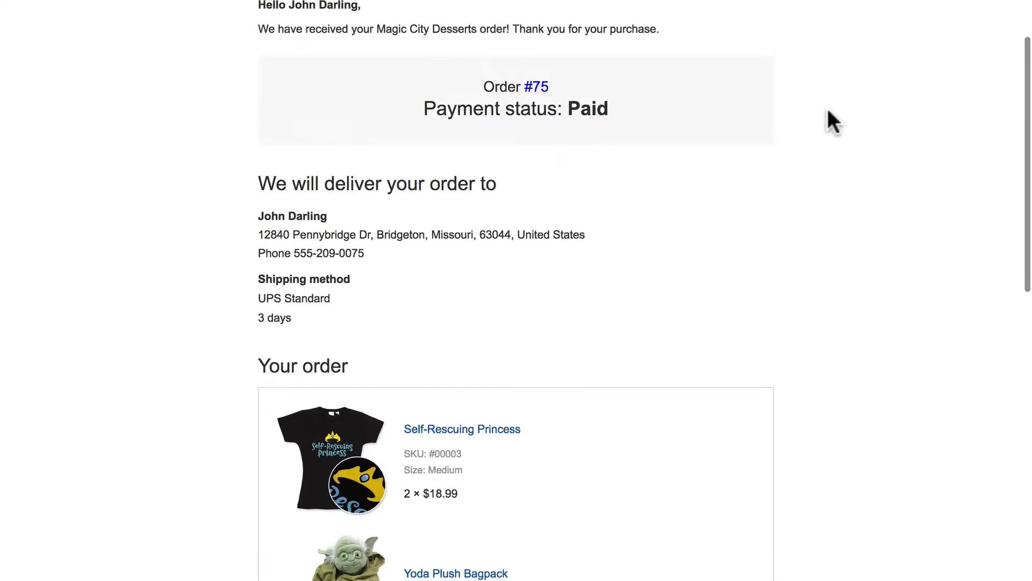
click(895, 151)
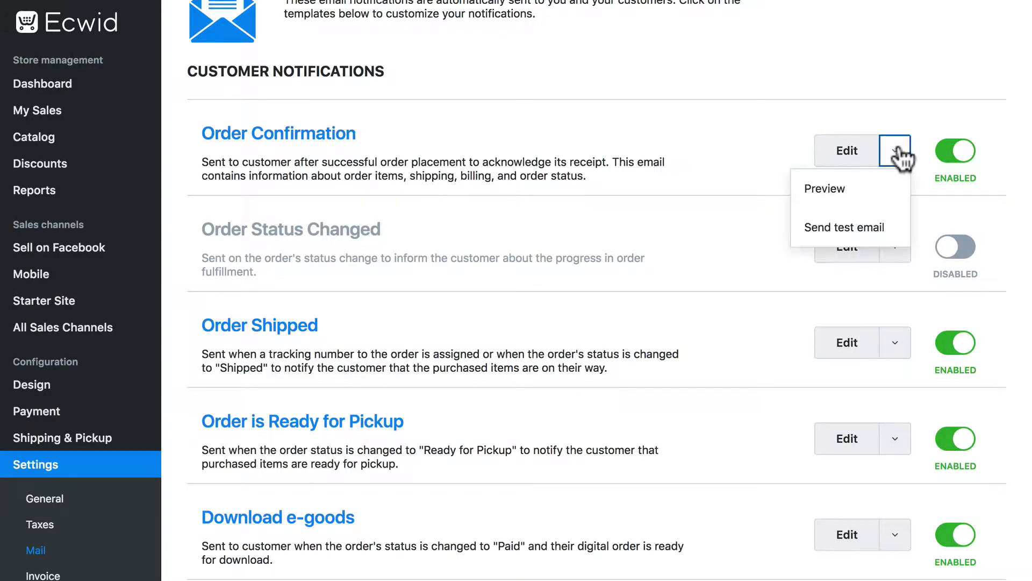
mouse_move(848, 227)
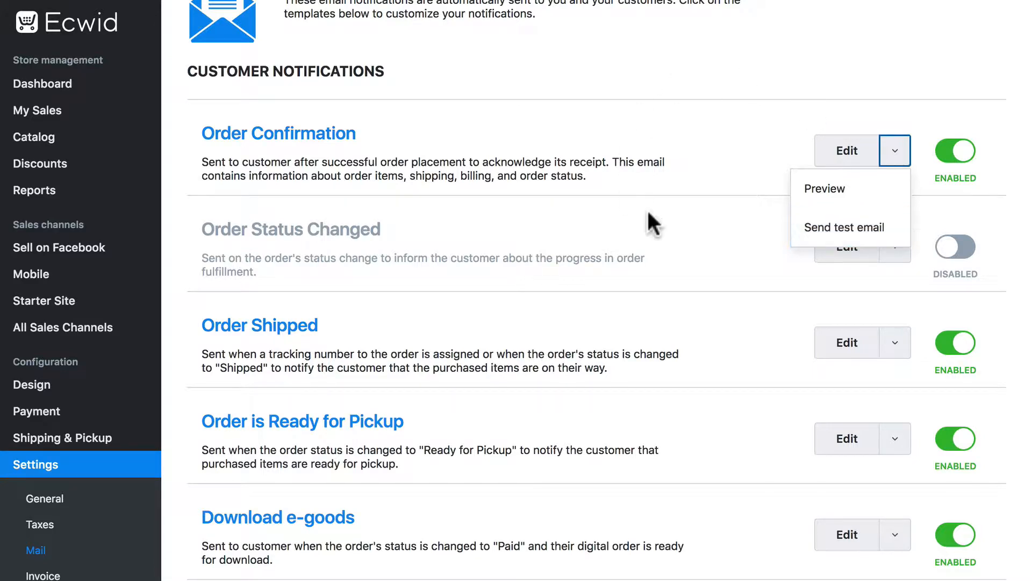
click(731, 158)
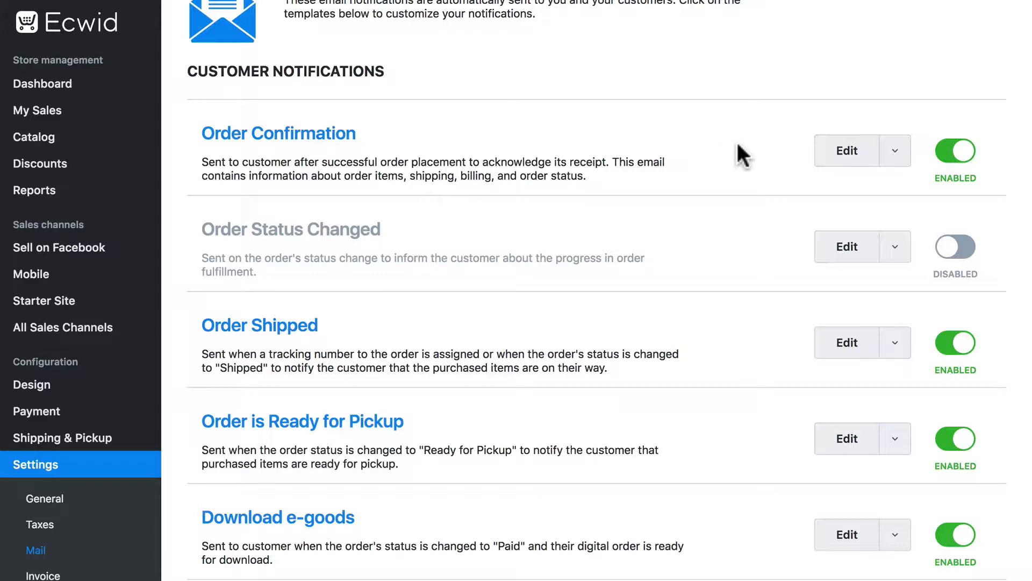
click(895, 150)
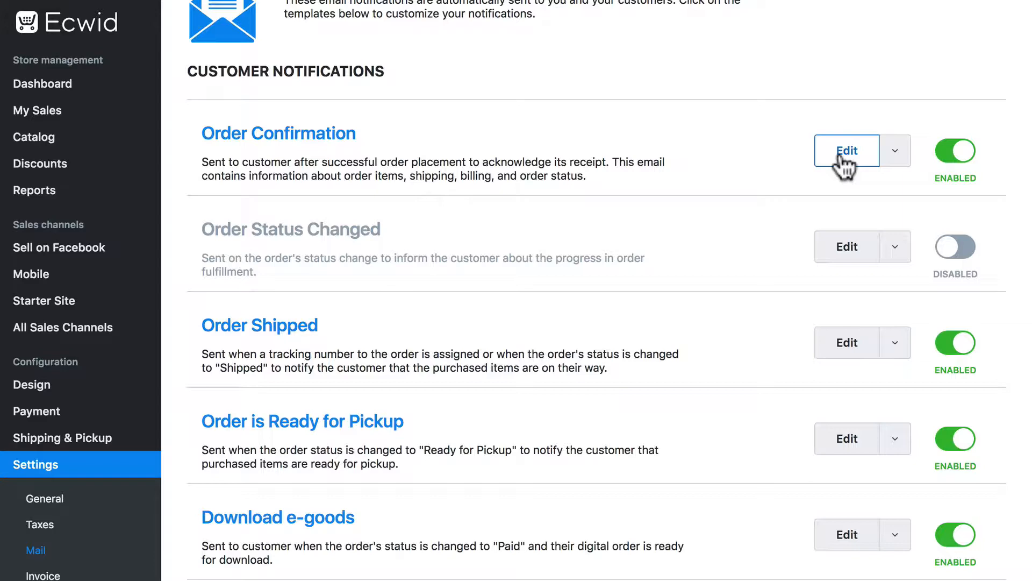
mouse_move(645, 161)
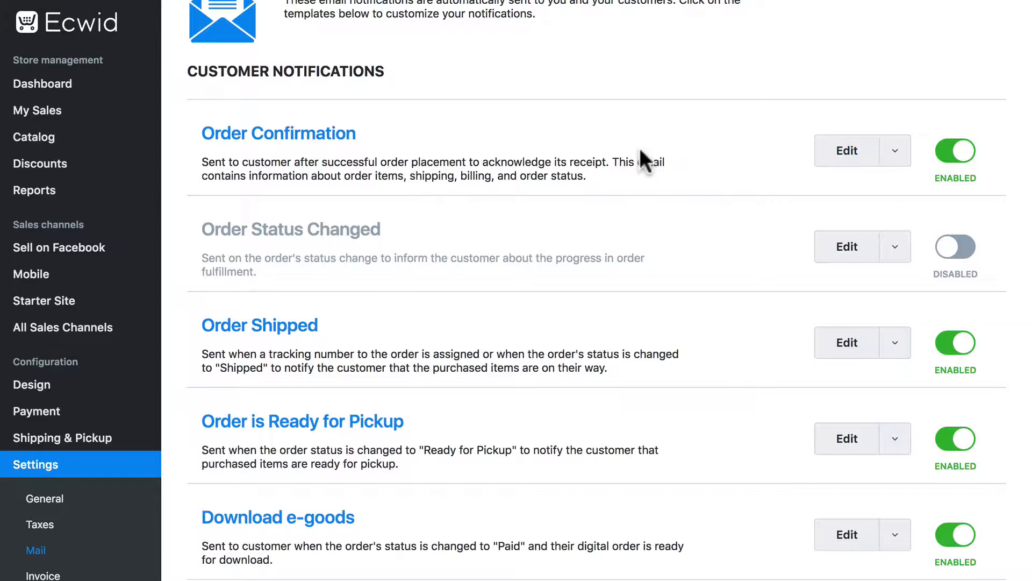
Switch off the New Order Placed admin email, leaving Low Stock Notification on.
scroll(down, 3)
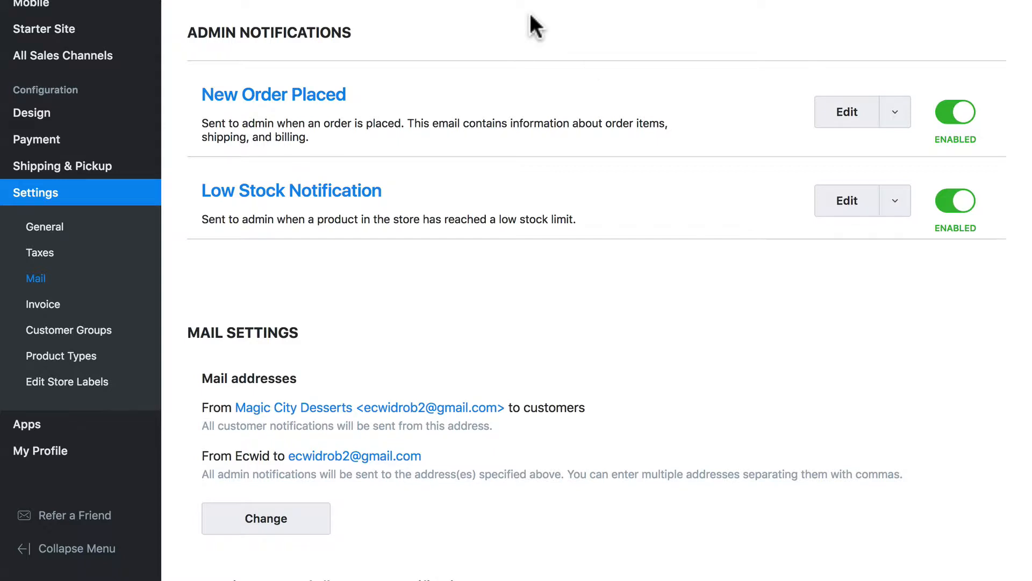
mouse_move(593, 105)
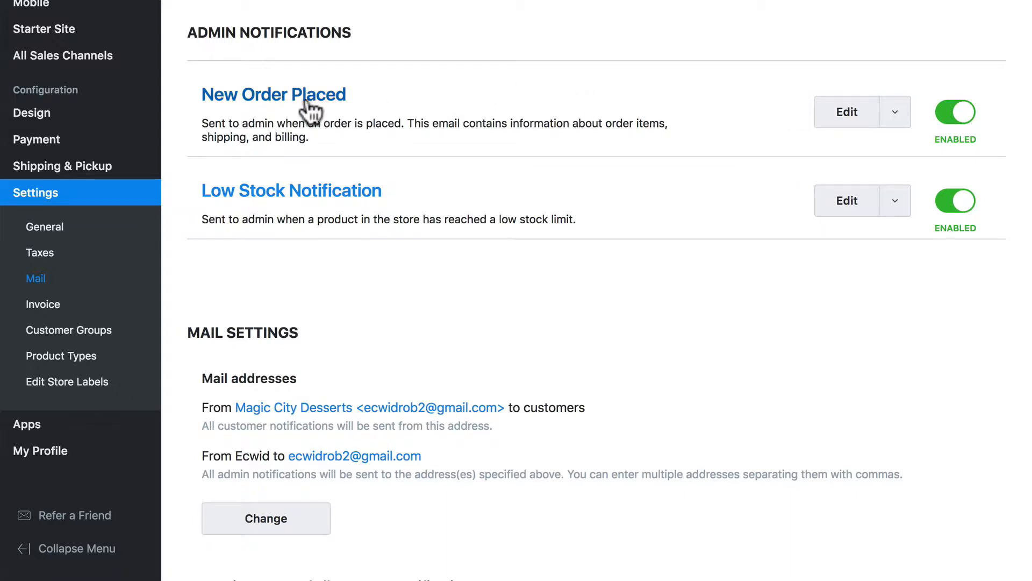
mouse_move(381, 106)
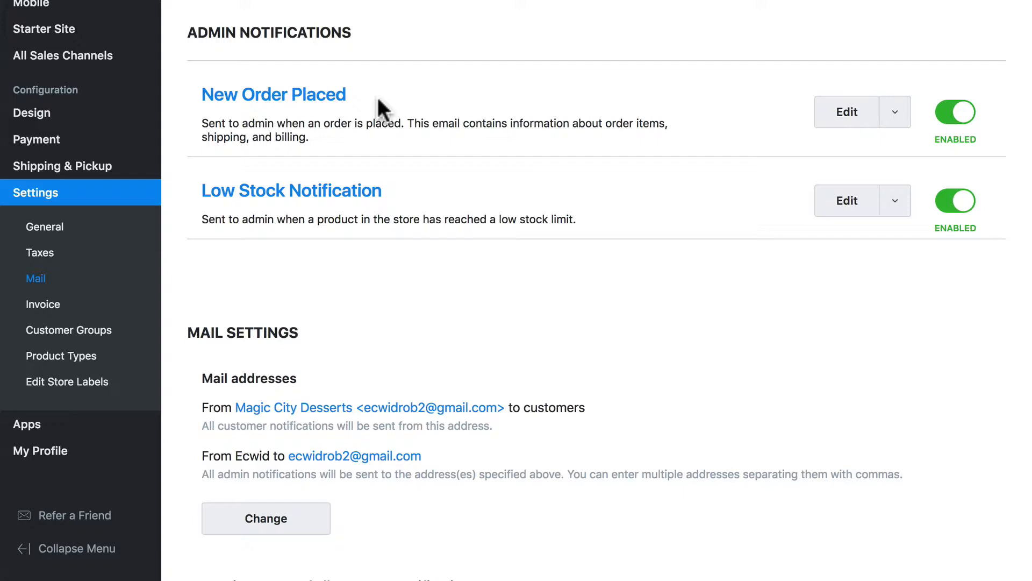
mouse_move(425, 209)
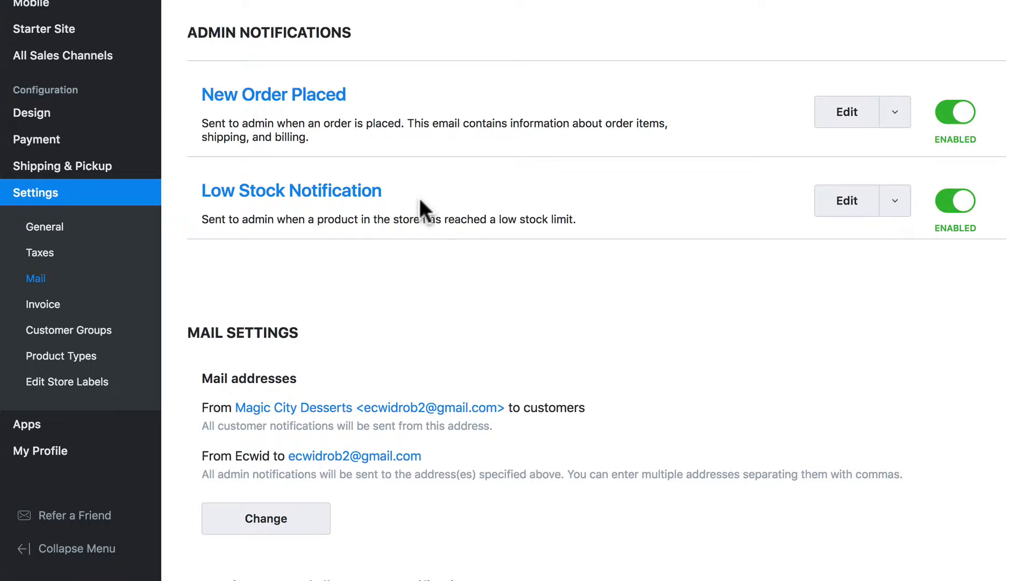
mouse_move(678, 135)
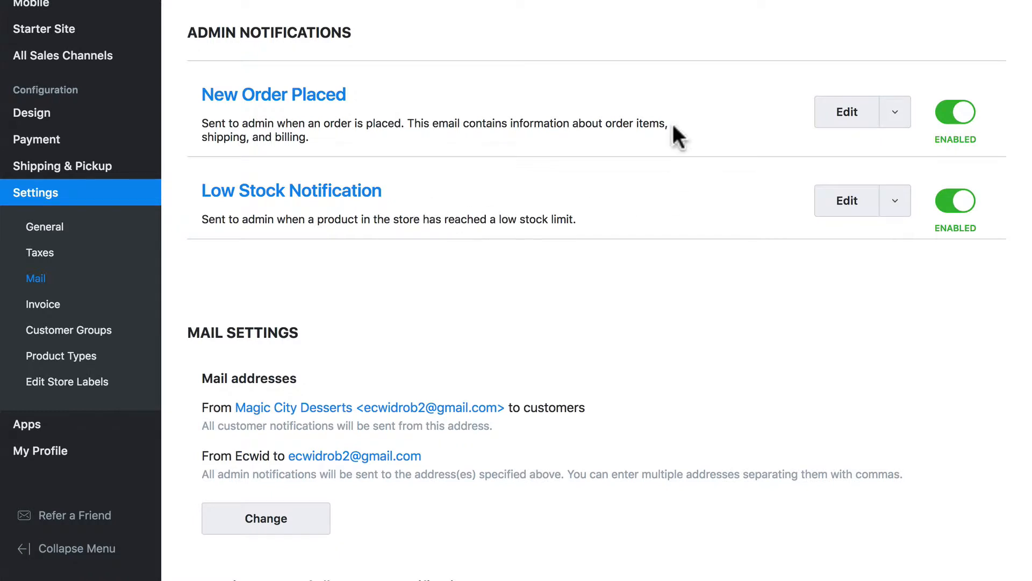
mouse_move(458, 79)
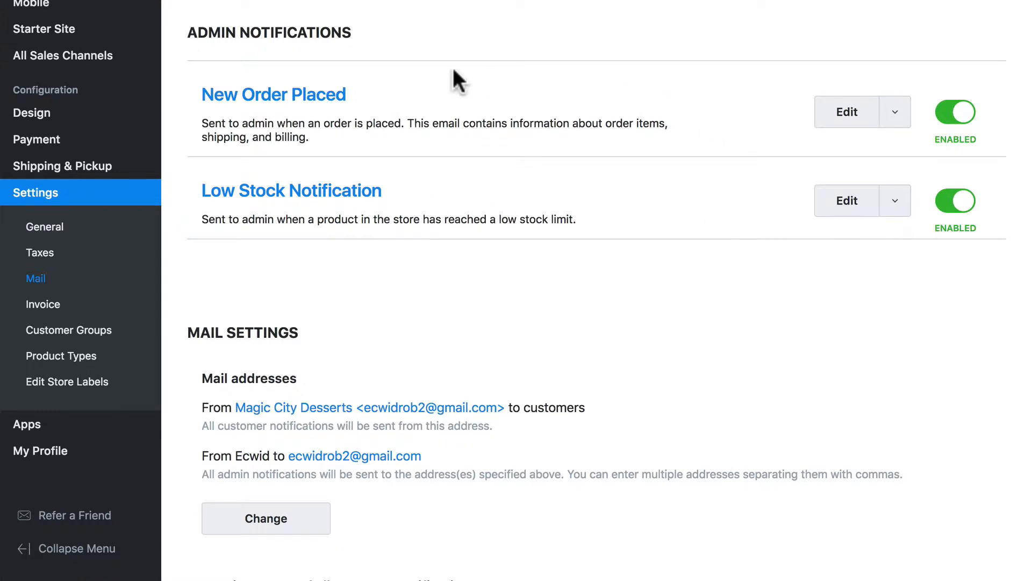
mouse_move(527, 92)
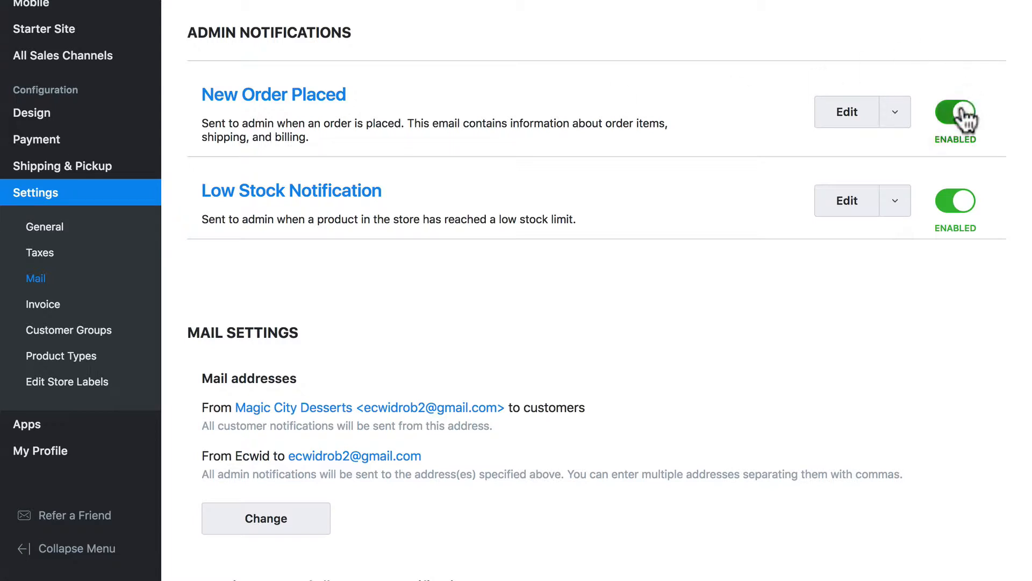
click(956, 111)
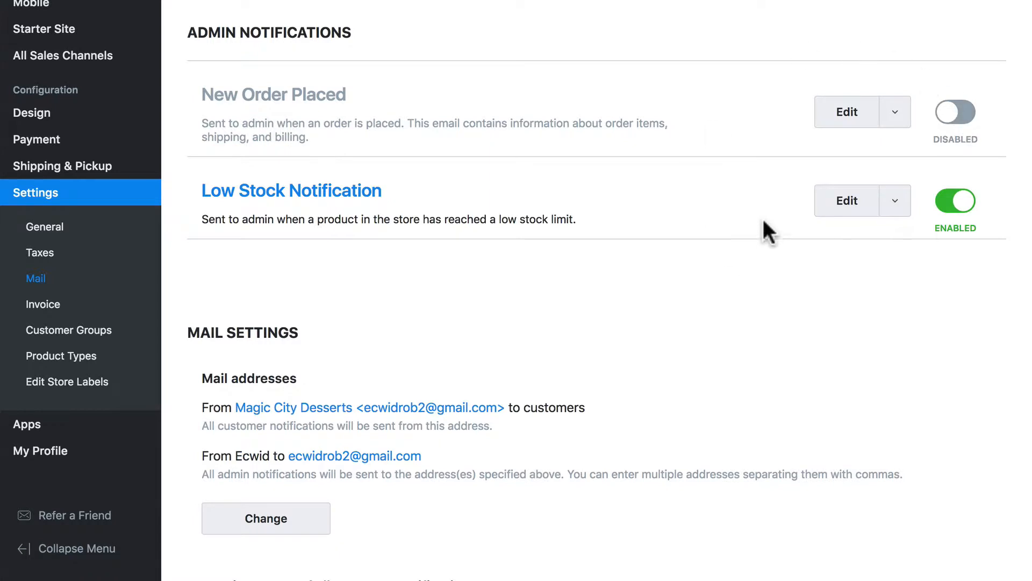
mouse_move(747, 223)
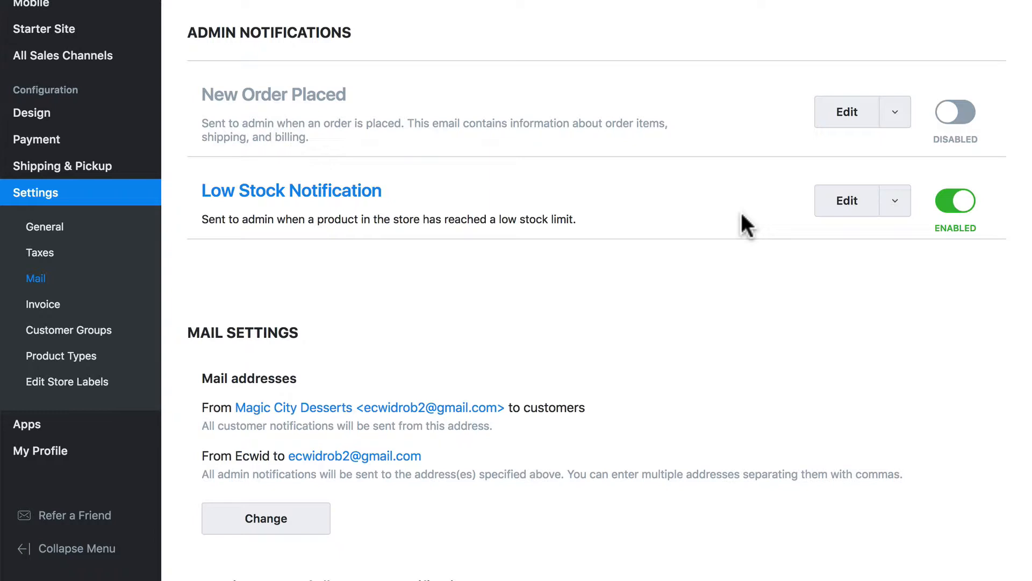
scroll(down, 3)
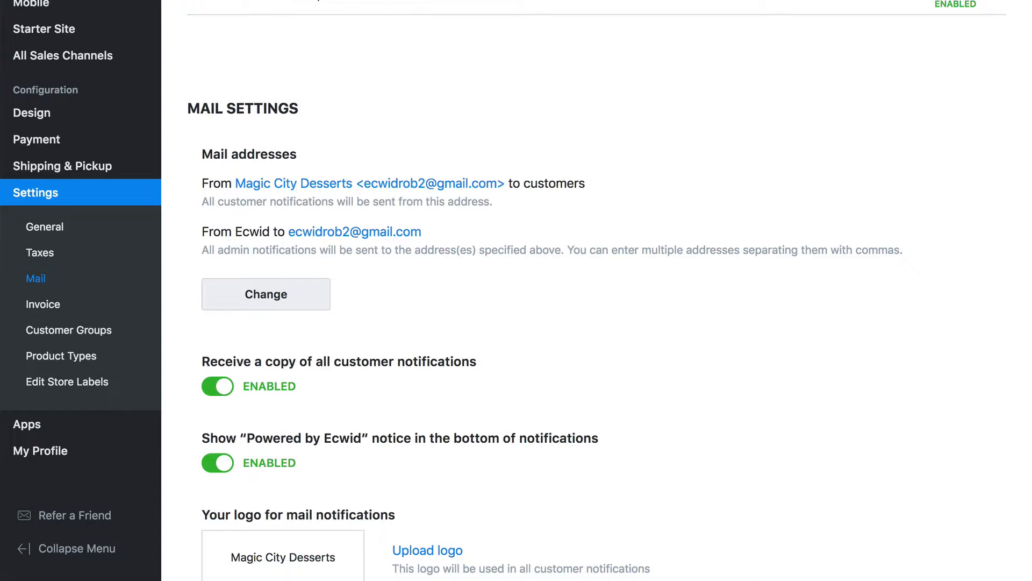
mouse_move(437, 247)
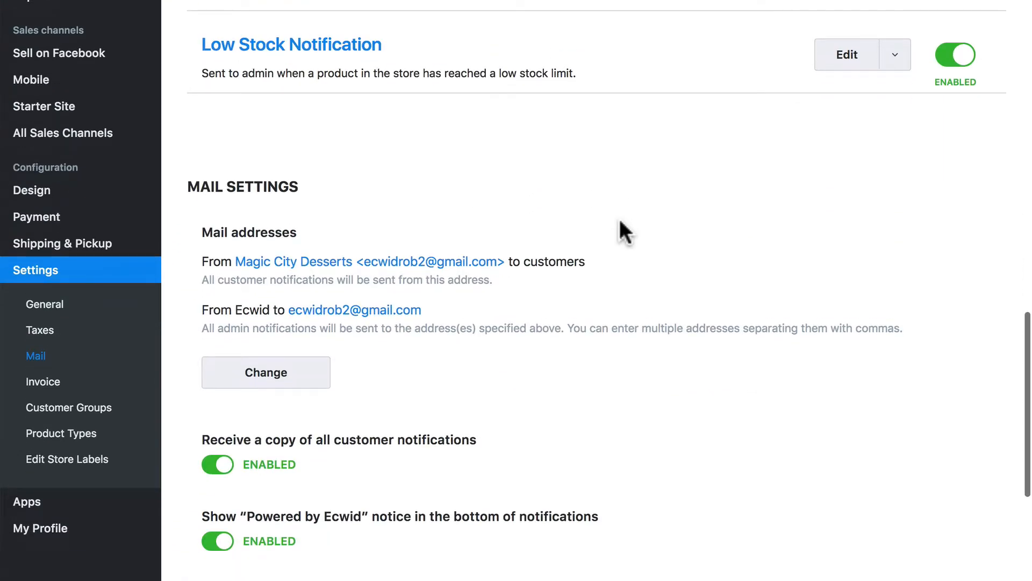
mouse_move(378, 210)
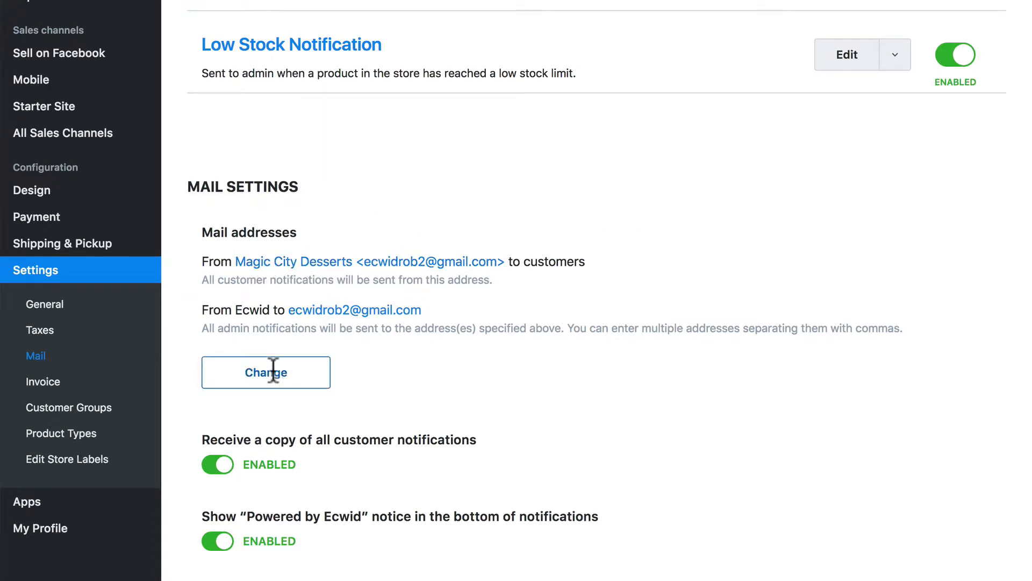
Change the From name to 'Rob at Magic City Desserts' and save.
click(265, 372)
text(Rob at Magic City Desserts)
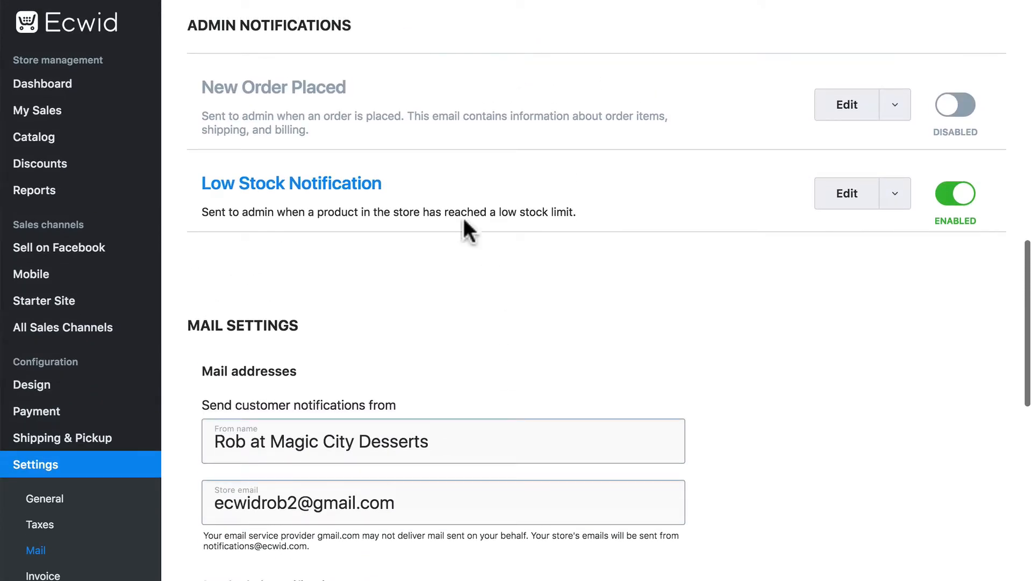
mouse_move(475, 176)
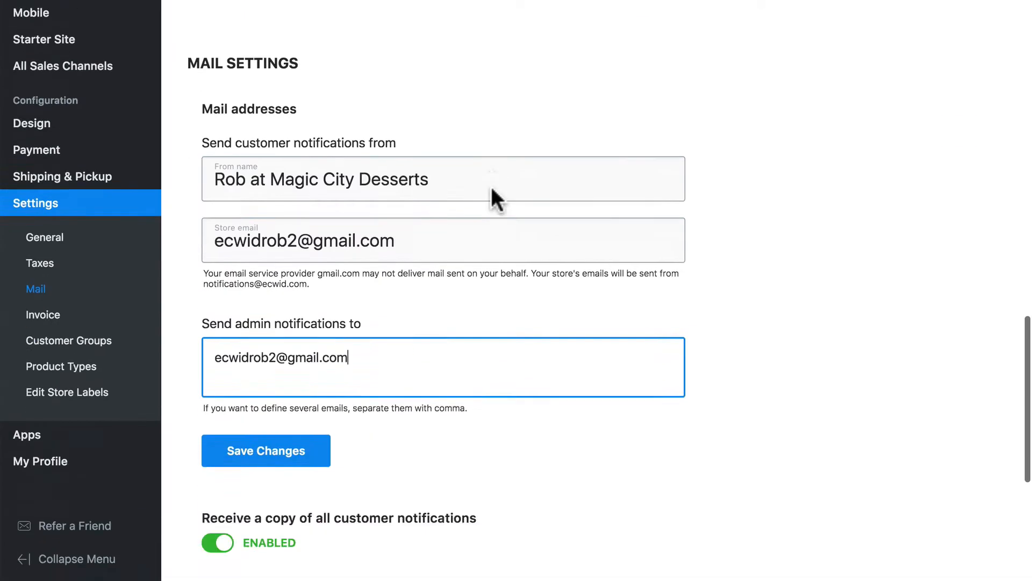
scroll(down, 3)
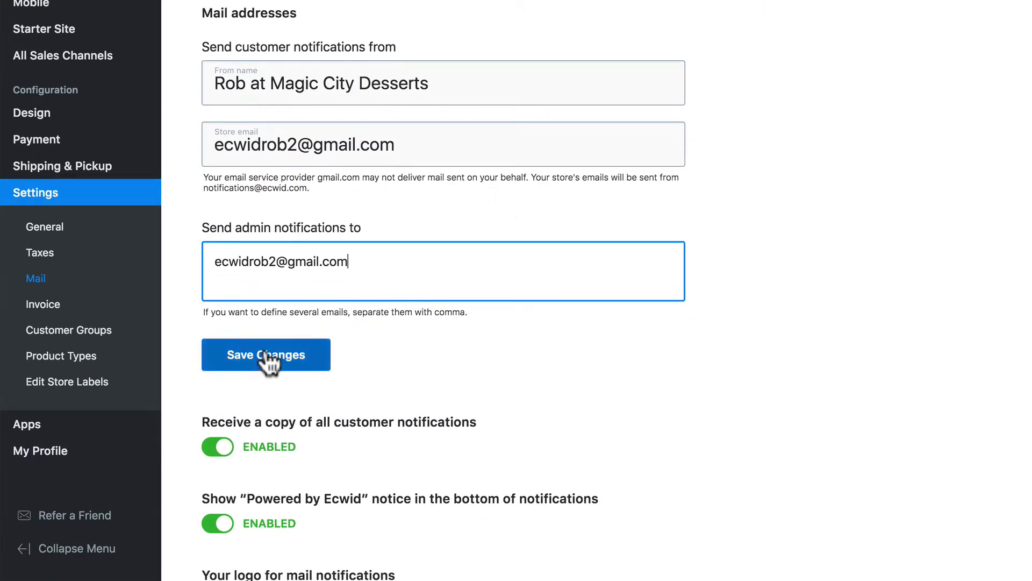
click(266, 354)
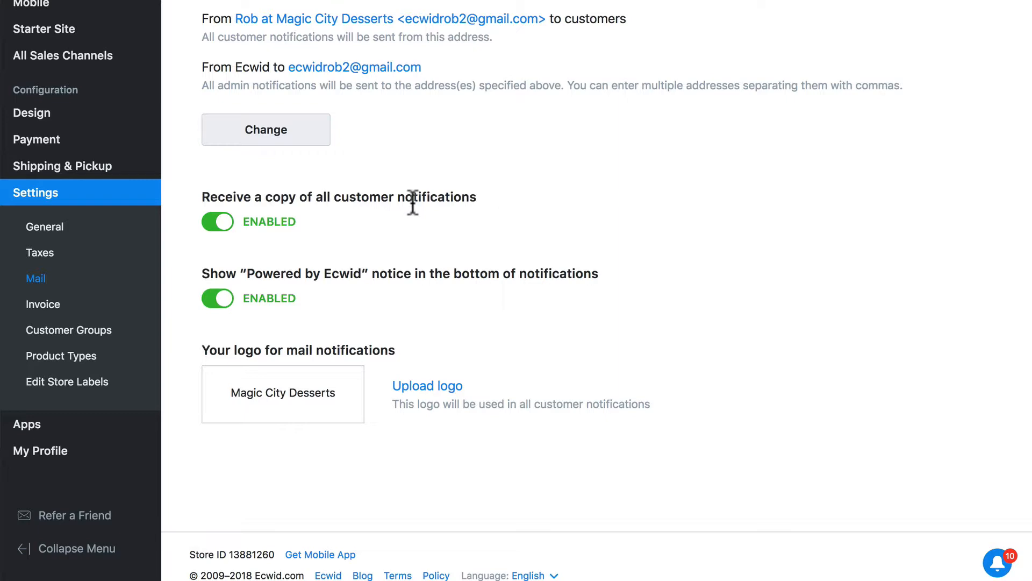
mouse_move(519, 235)
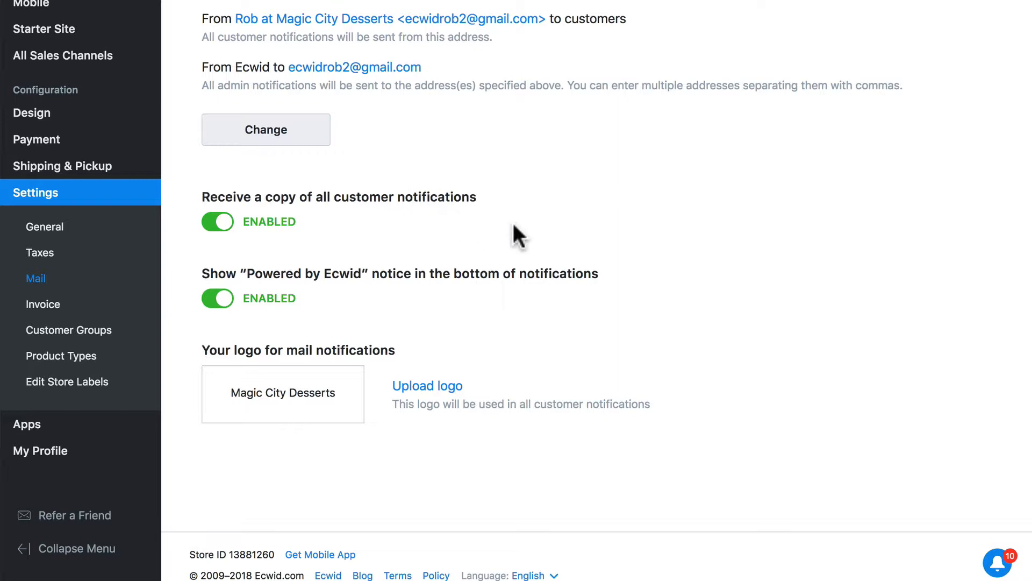
Stop receiving copies of customer notifications; toggle Powered by Ecwid off and back on.
scroll(up, 3)
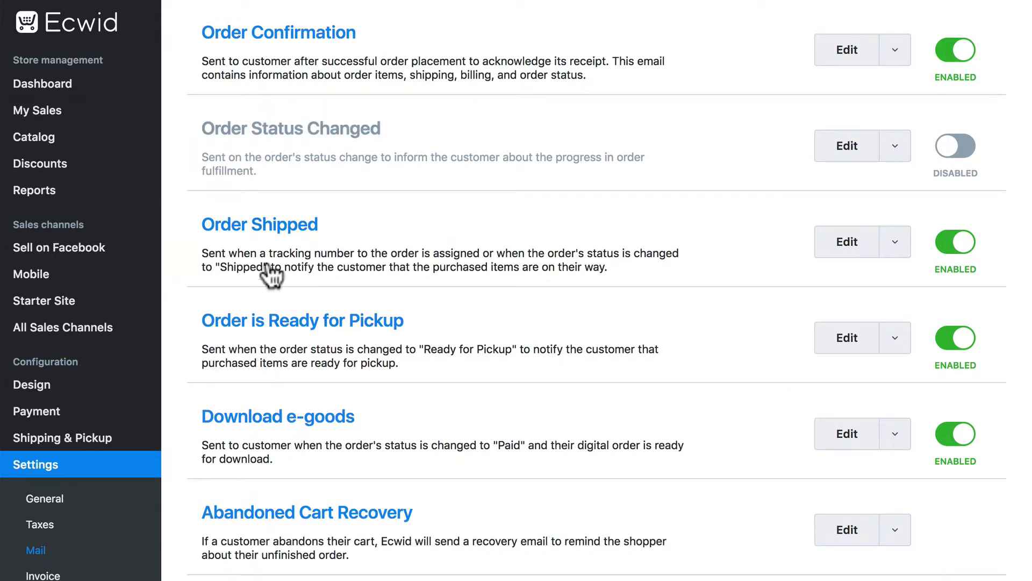
scroll(down, 3)
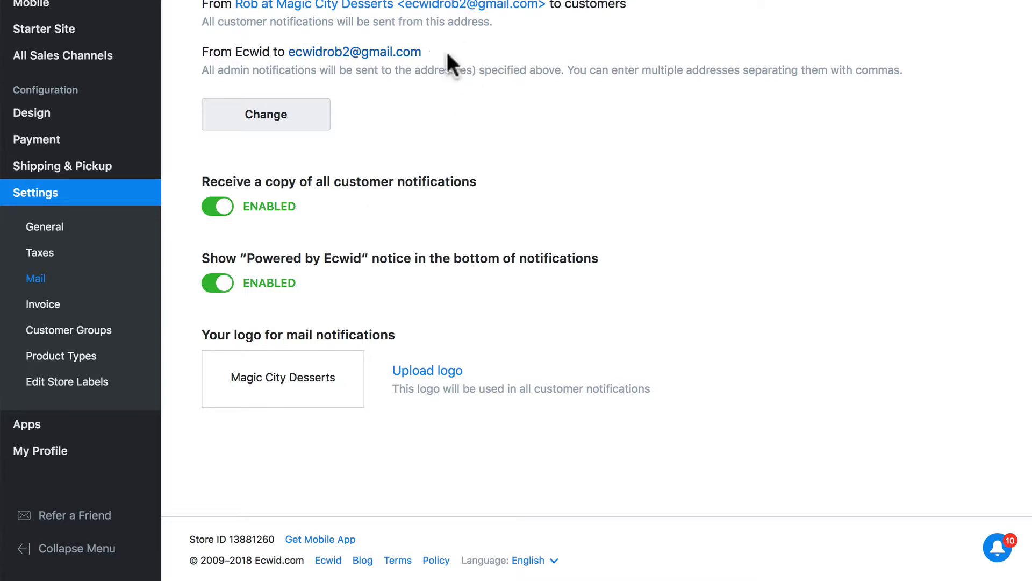
mouse_move(423, 221)
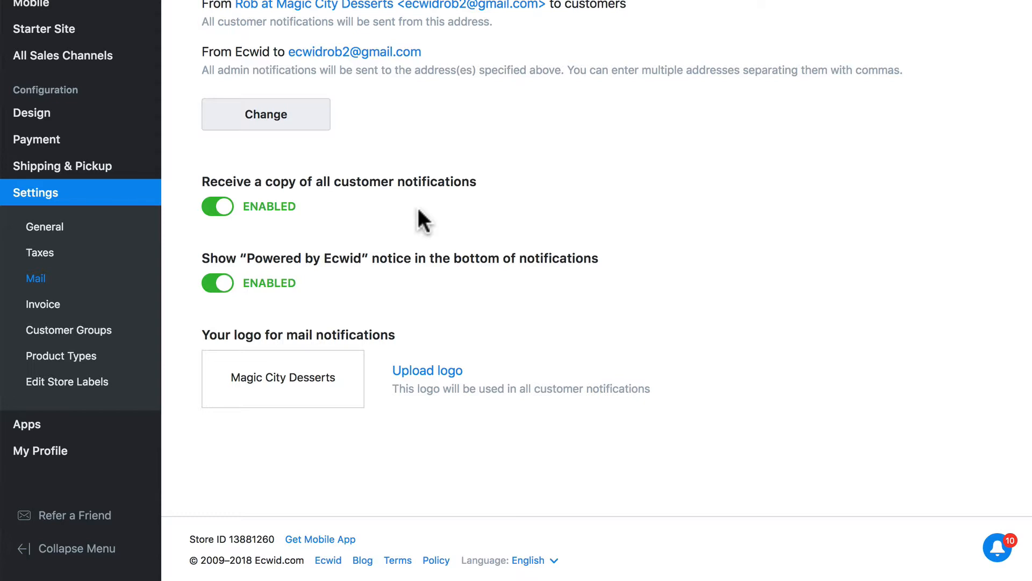
mouse_move(371, 211)
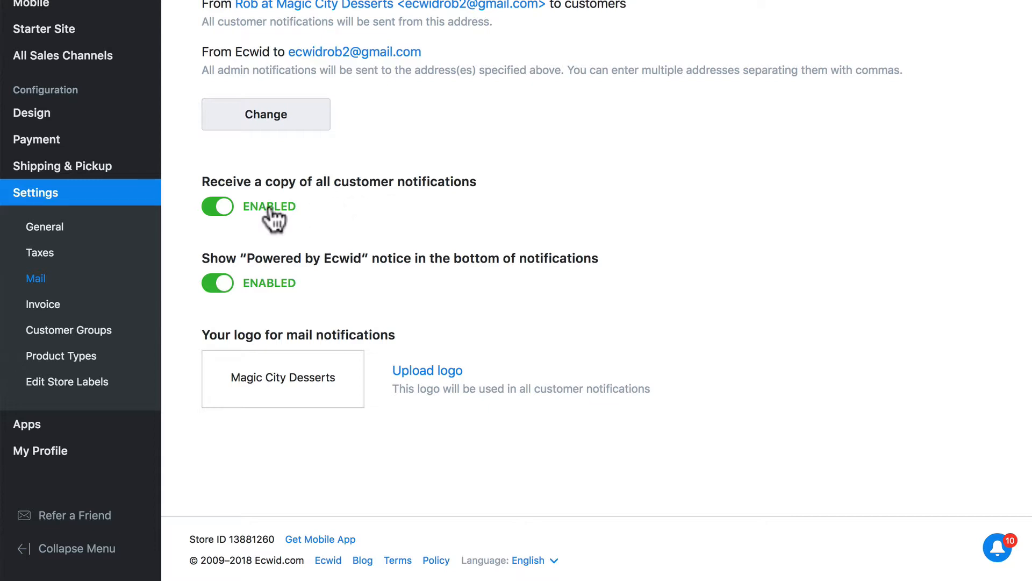
click(218, 206)
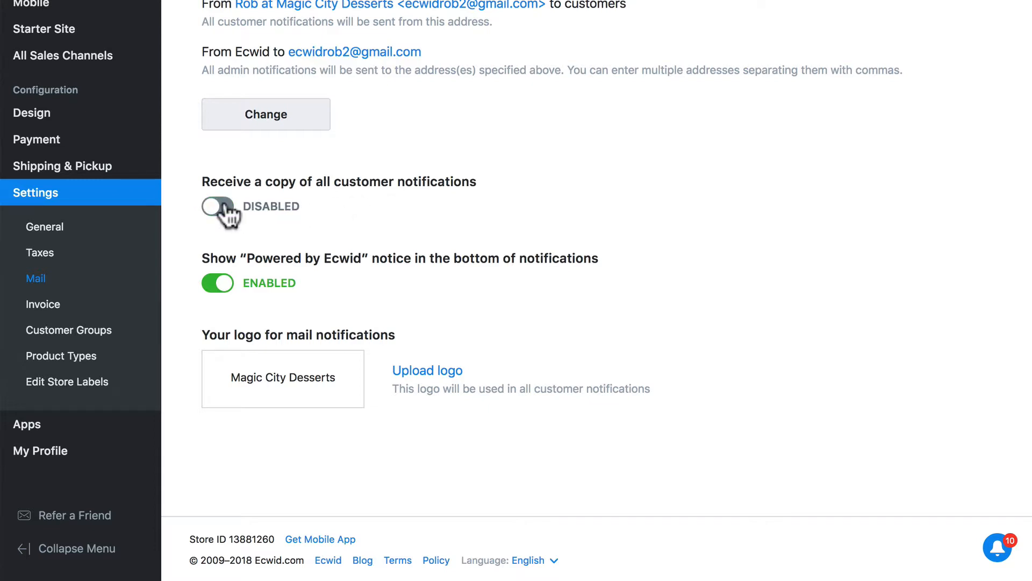
mouse_move(342, 290)
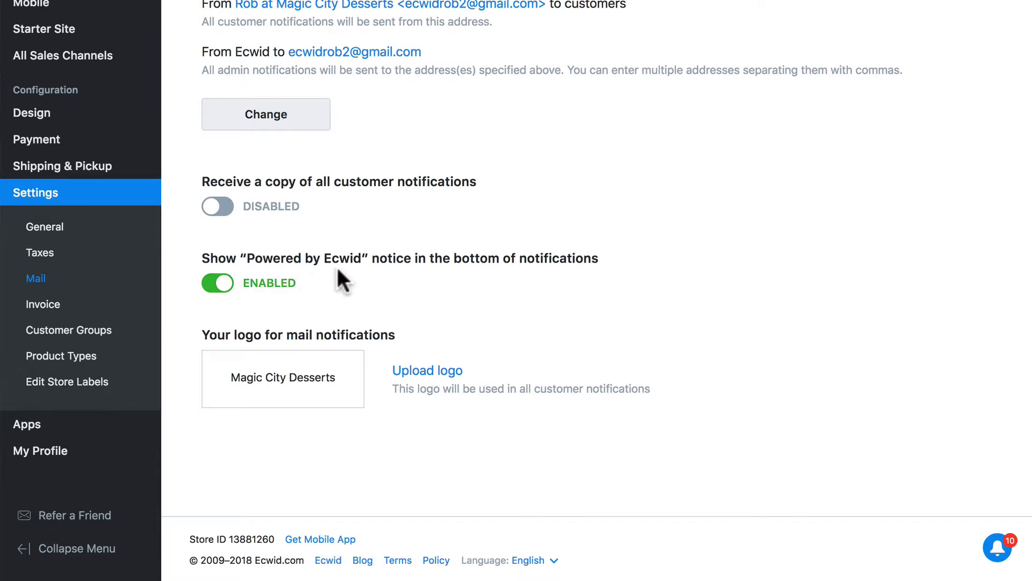
mouse_move(361, 275)
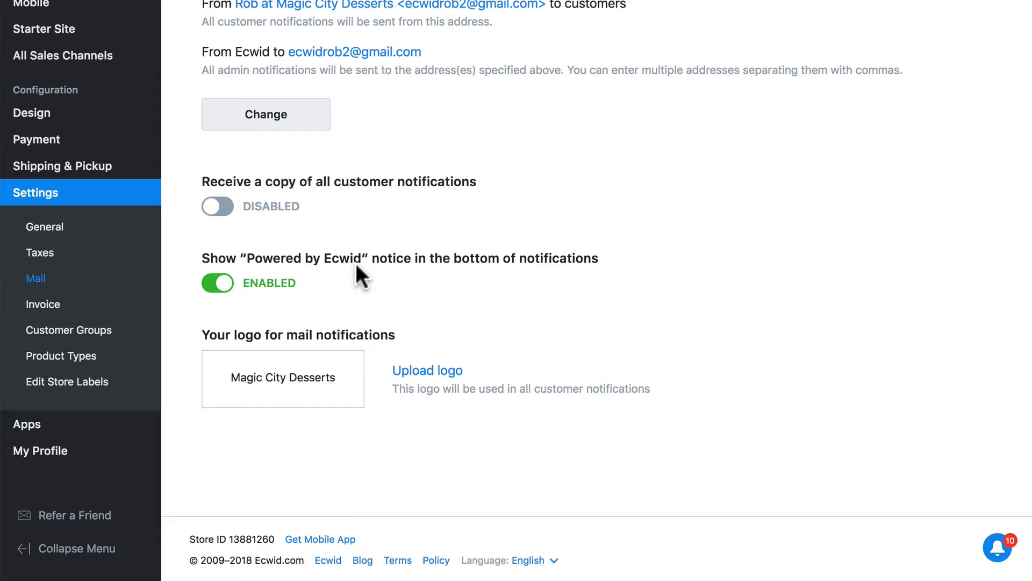
click(218, 282)
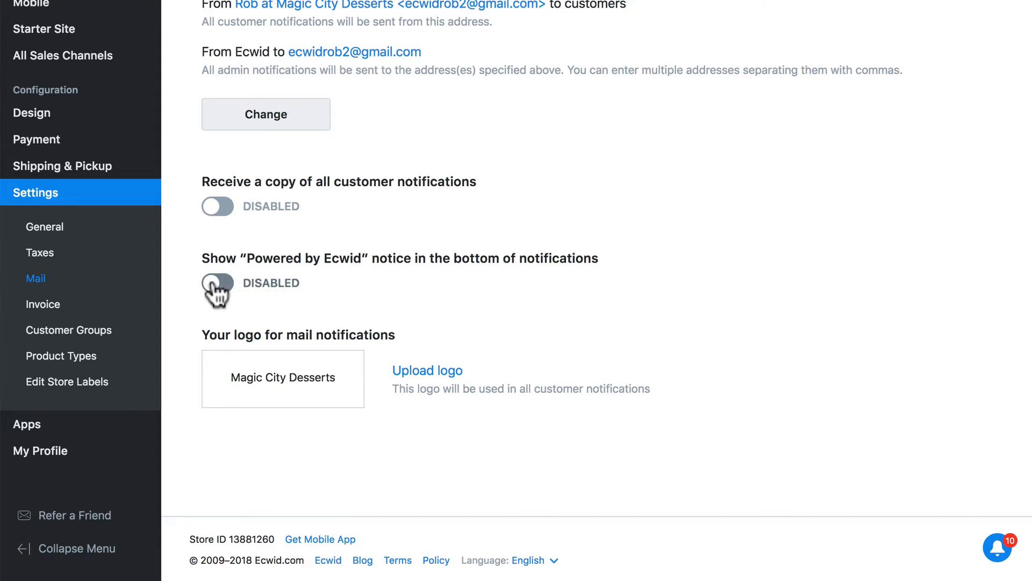
click(217, 282)
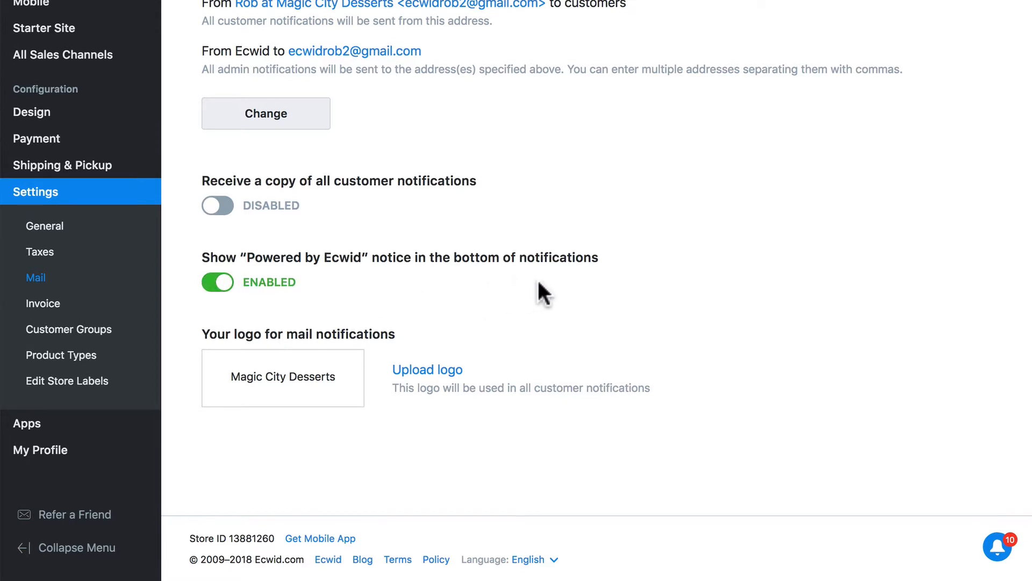
mouse_move(390, 403)
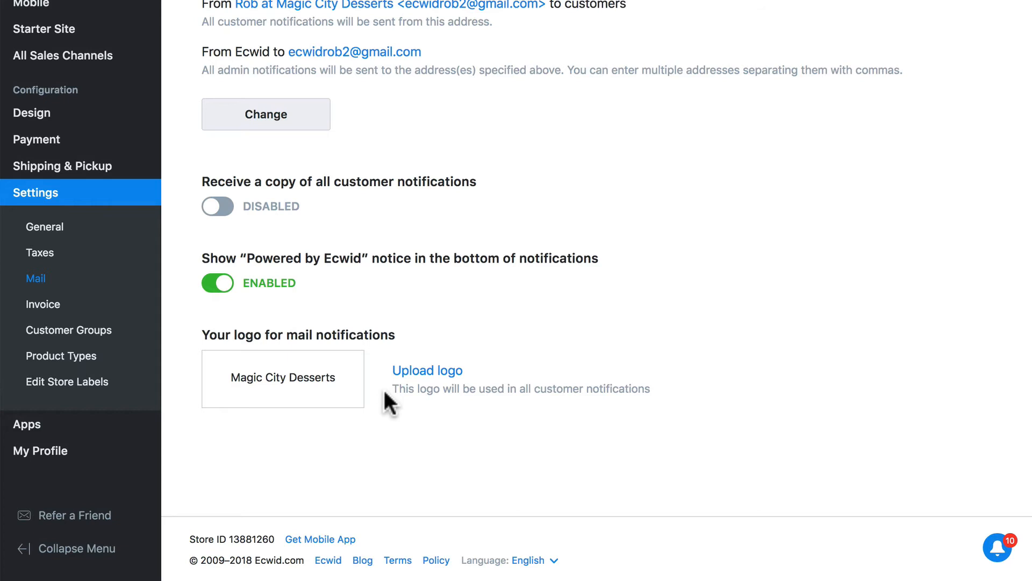
mouse_move(427, 370)
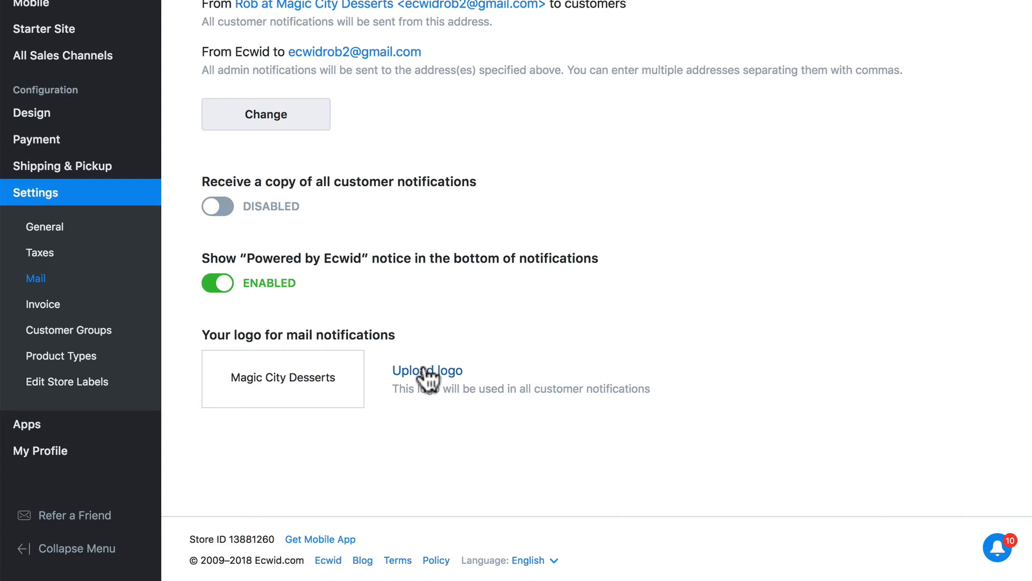
Upload a logo image under 'Your logo for mail notifications'.
click(428, 369)
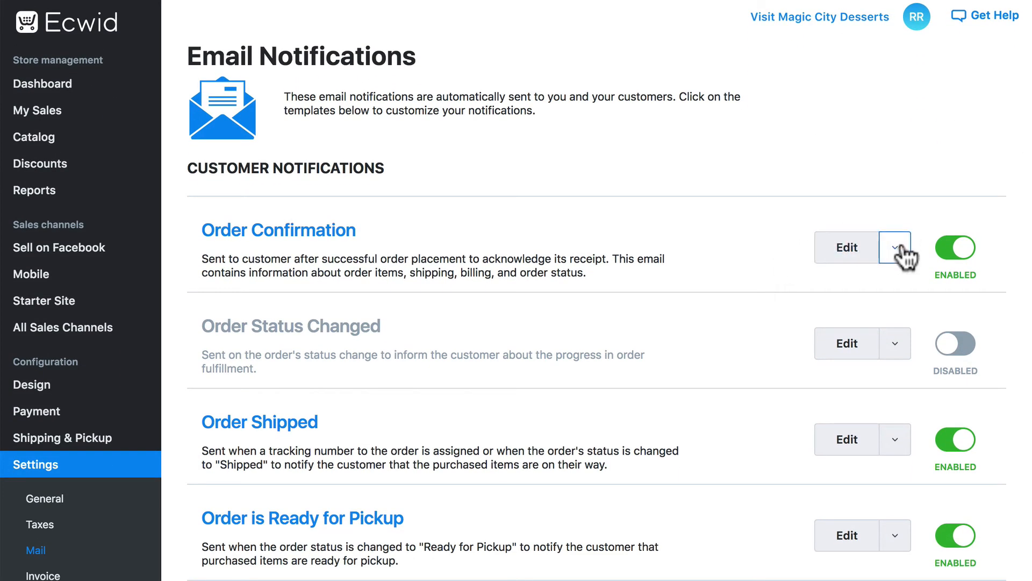
click(846, 247)
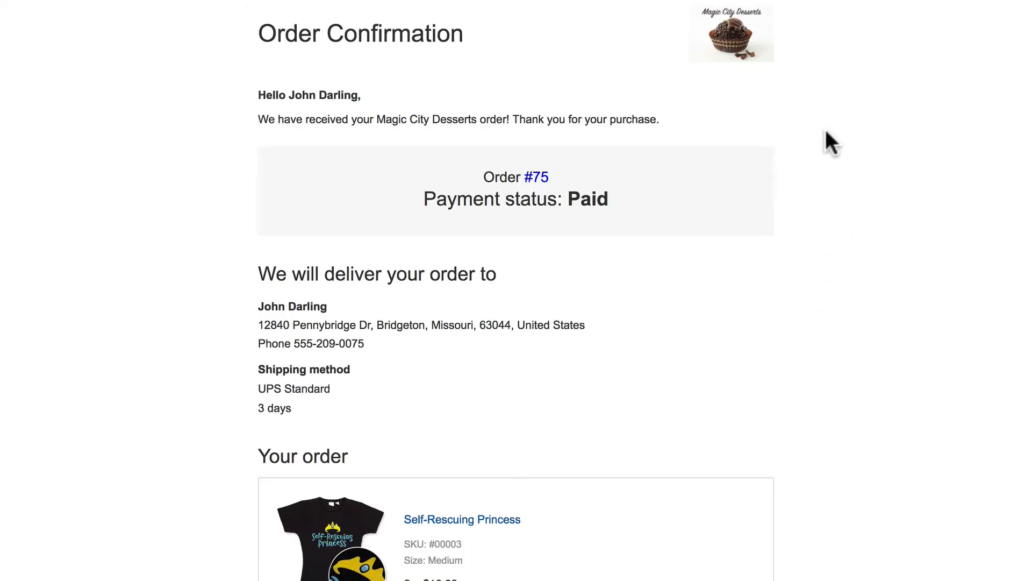
mouse_move(807, 56)
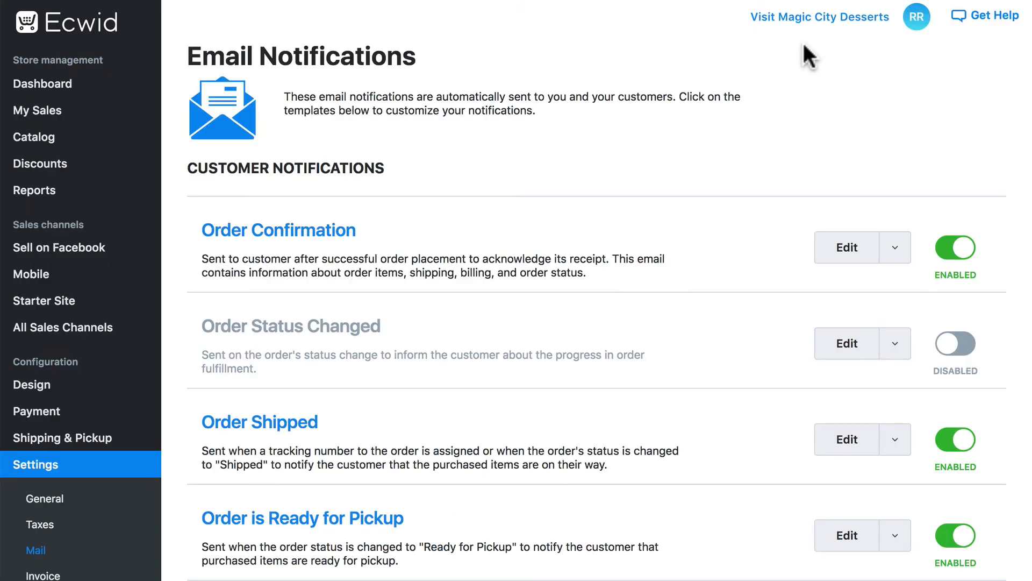
scroll(down, 3)
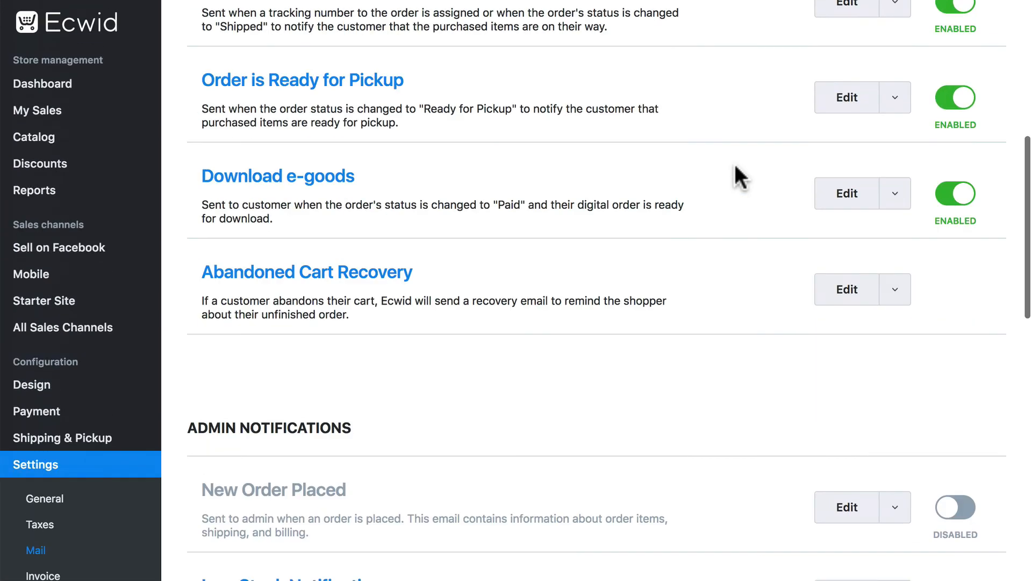
scroll(up, 3)
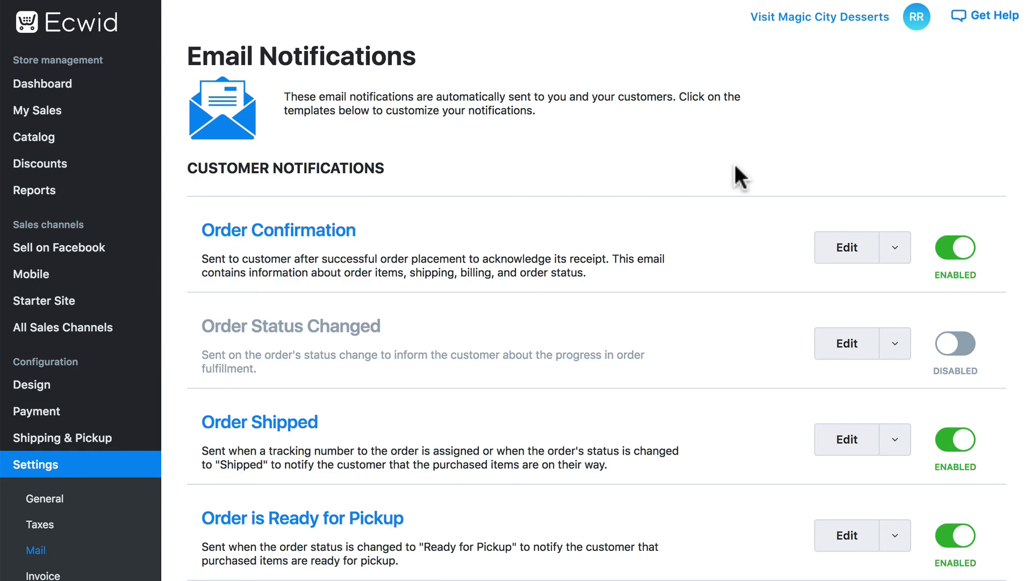
scroll(down, 3)
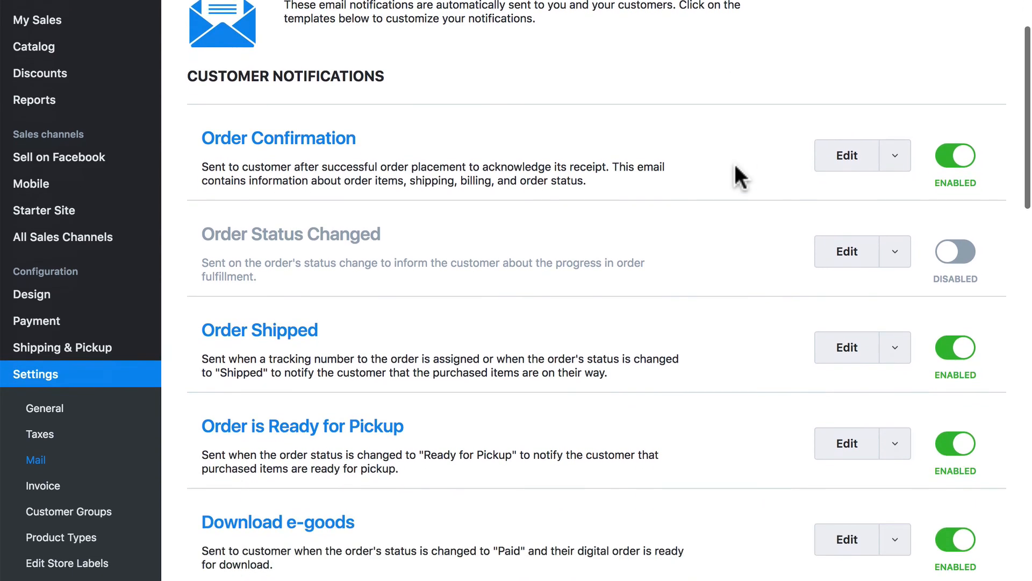